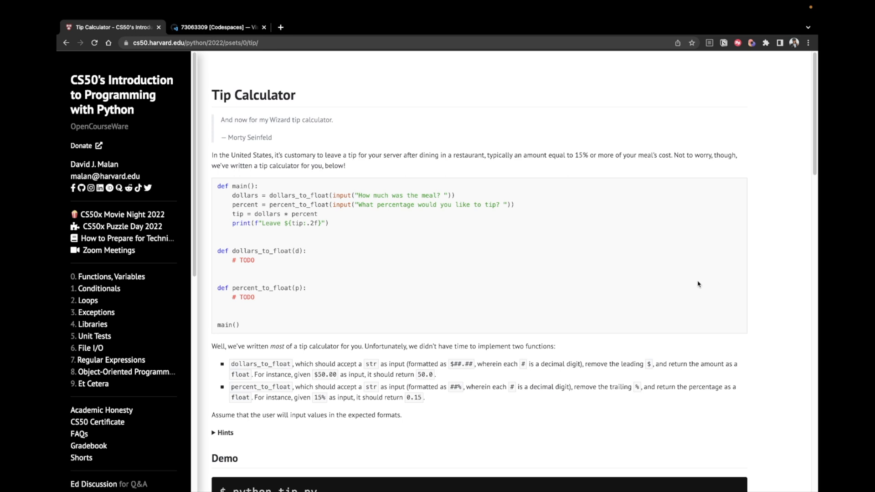
pyautogui.moveTo(483, 300)
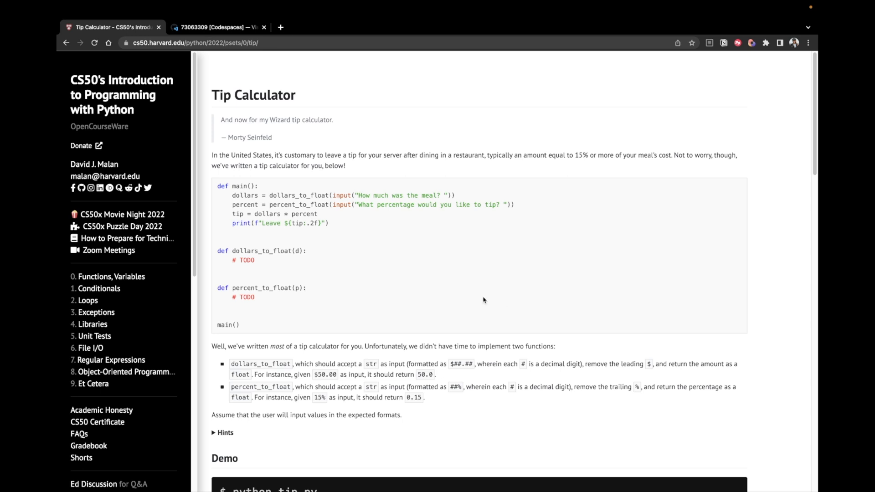
# - Scroll through the problem page and try a demo run of python tip.py with a $50 meal
pyautogui.scroll(-3)
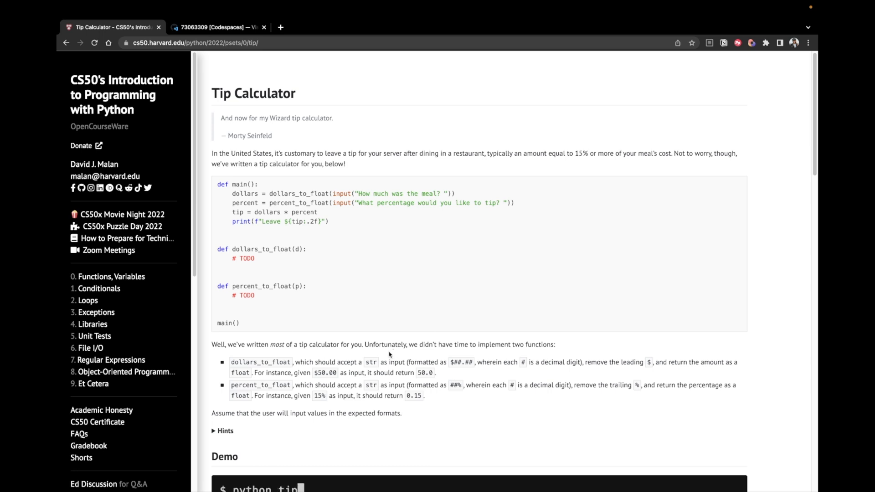
pyautogui.scroll(-3)
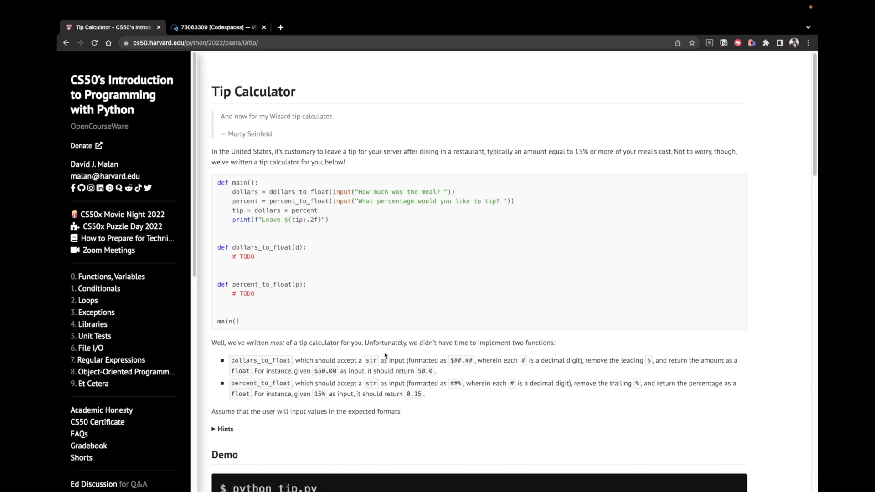
pyautogui.scroll(-3)
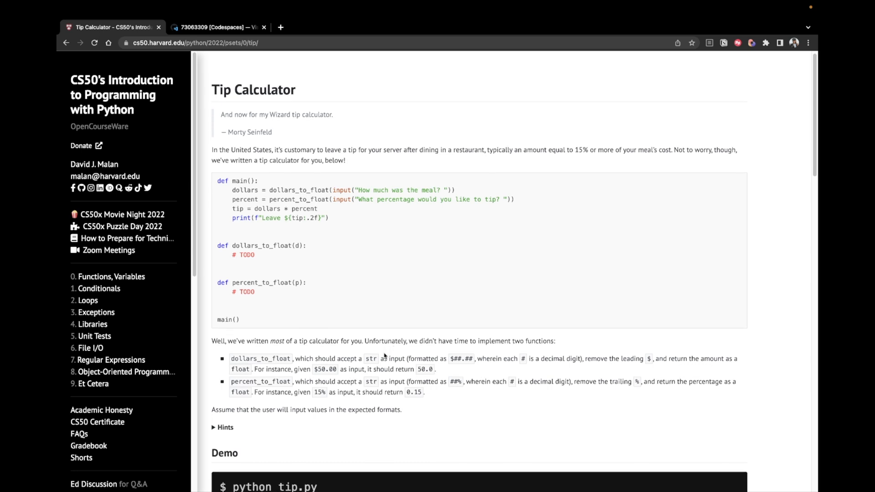
pyautogui.scroll(-3)
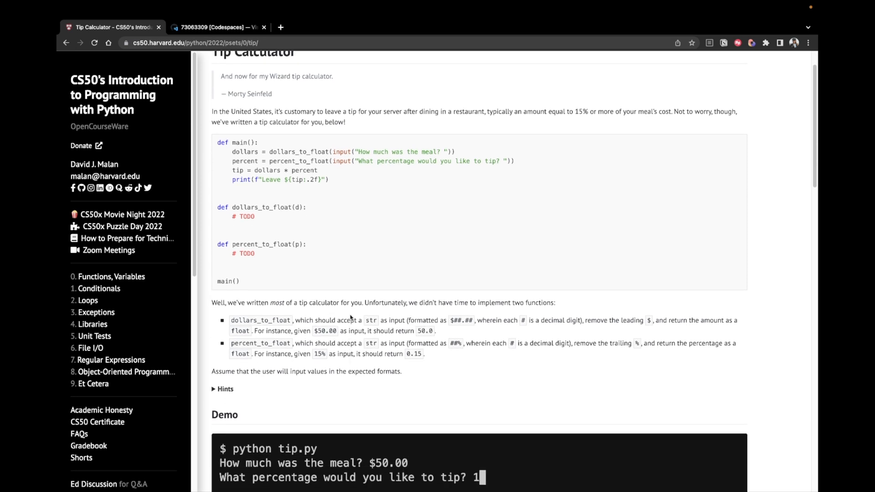
pyautogui.write('5%')
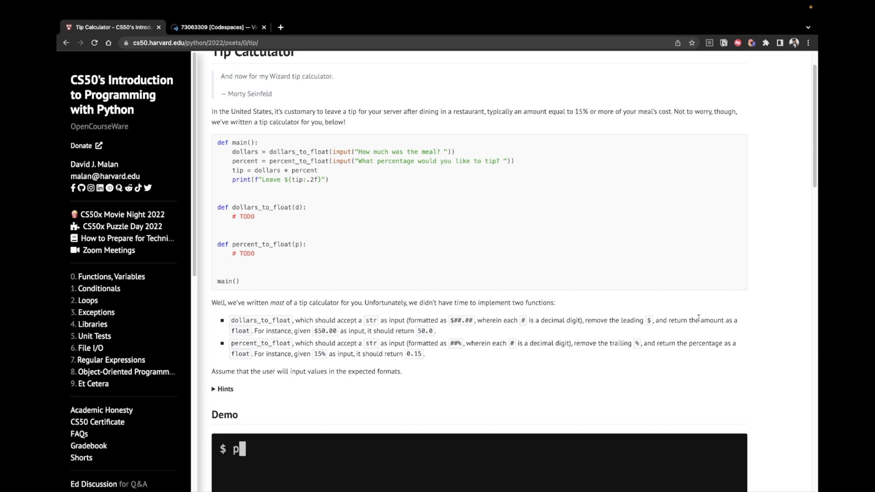
pyautogui.write('ython tip.py')
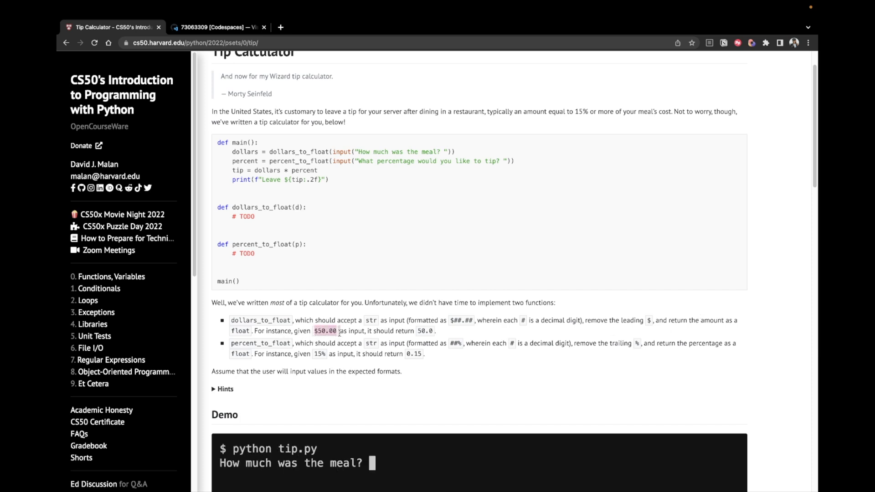
pyautogui.write('$50.')
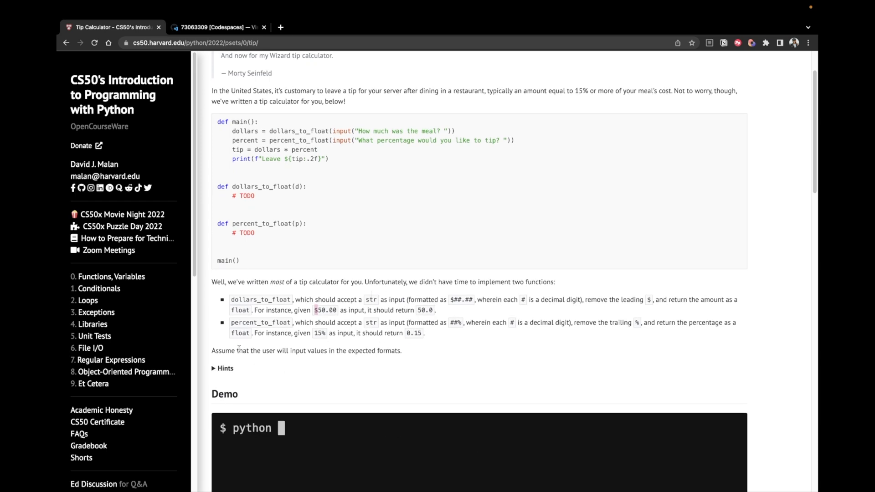
# - Run the tip.py demo again with $50.00, then scroll on through the instructions
pyautogui.write('tip.py')
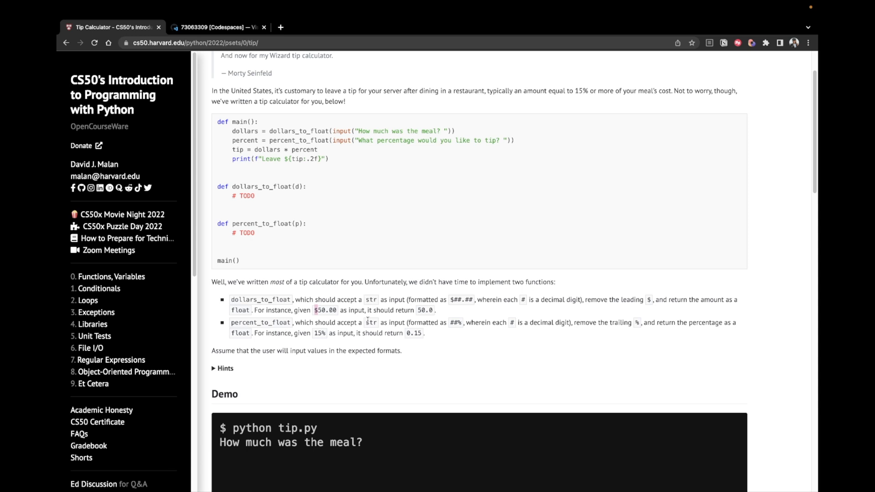
pyautogui.write('$50.00')
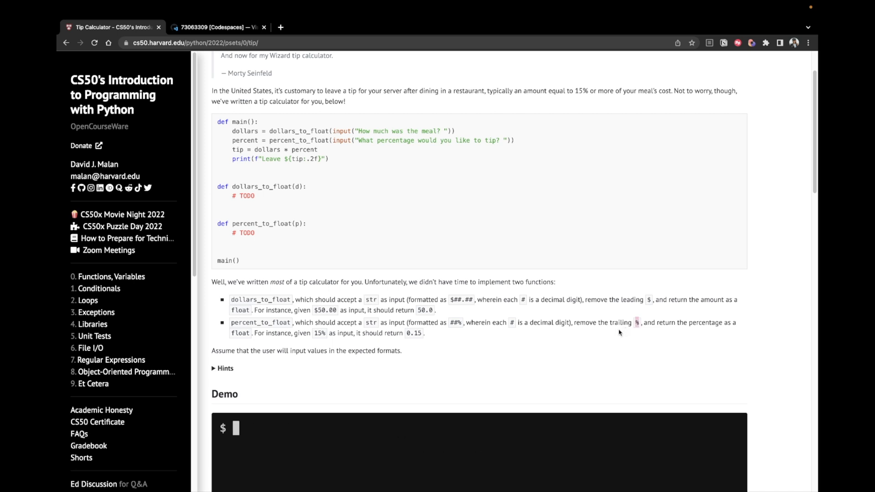
pyautogui.write('python tip.p')
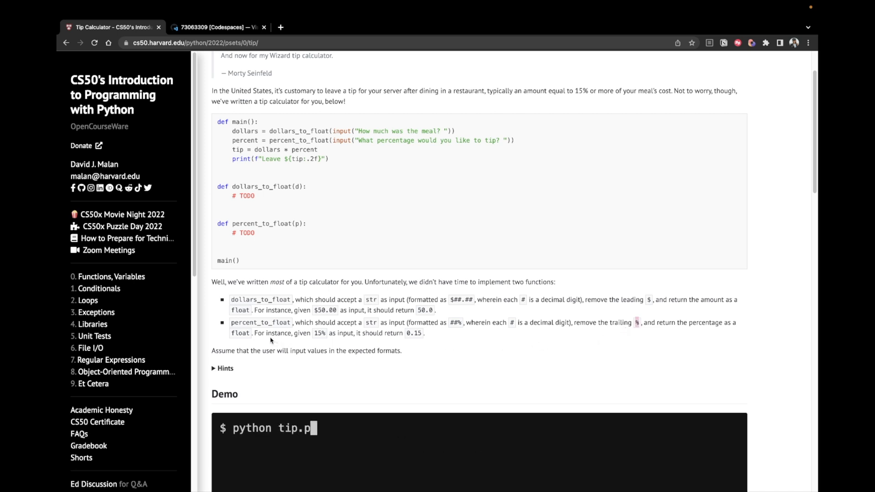
pyautogui.write('y')
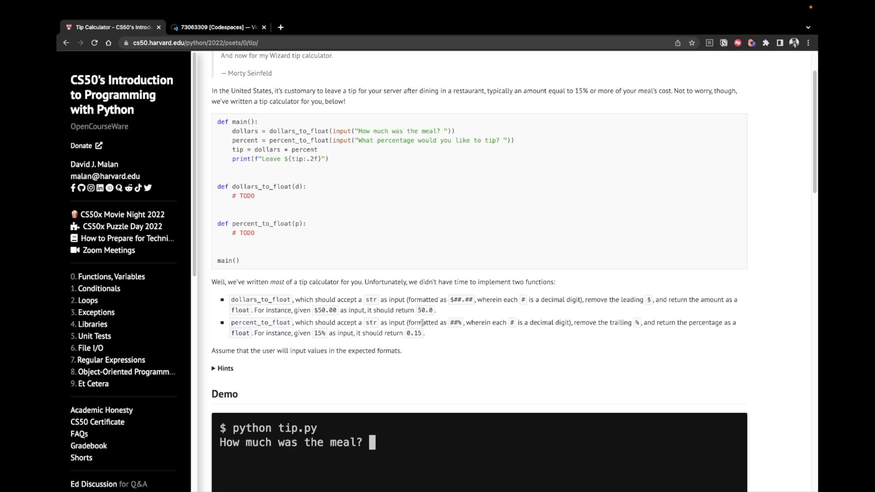
pyautogui.scroll(-3)
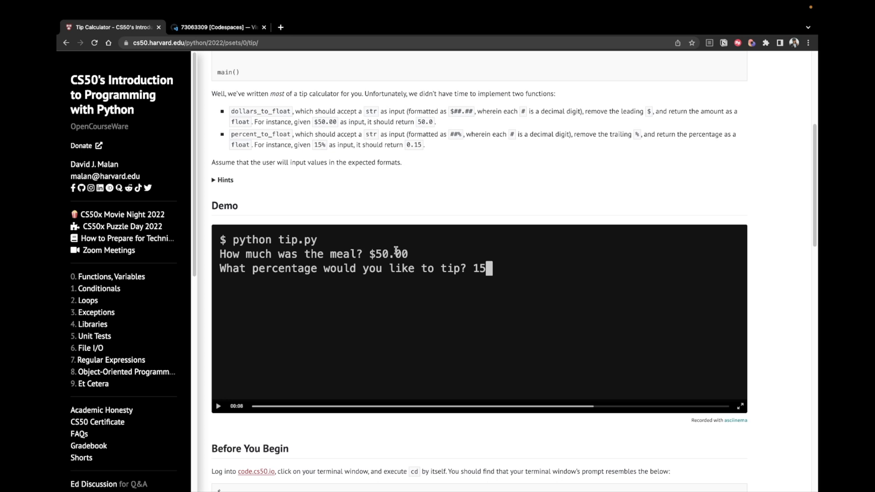
pyautogui.moveTo(392, 303)
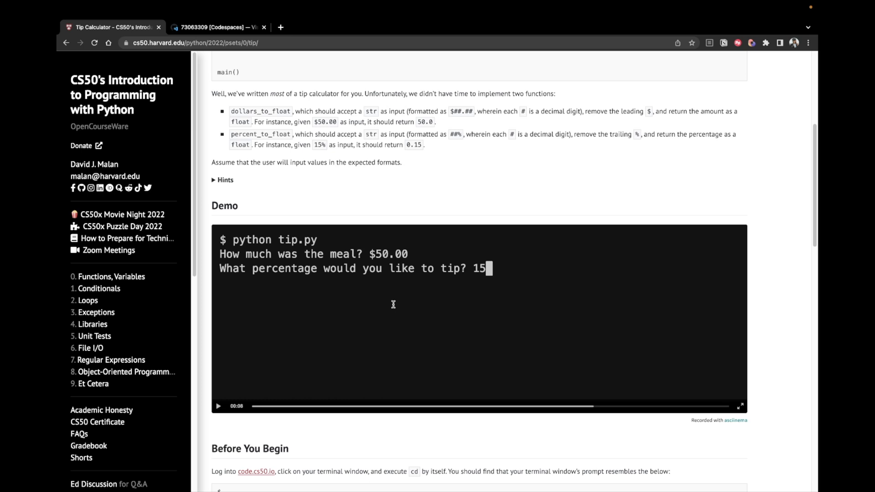
pyautogui.click(218, 405)
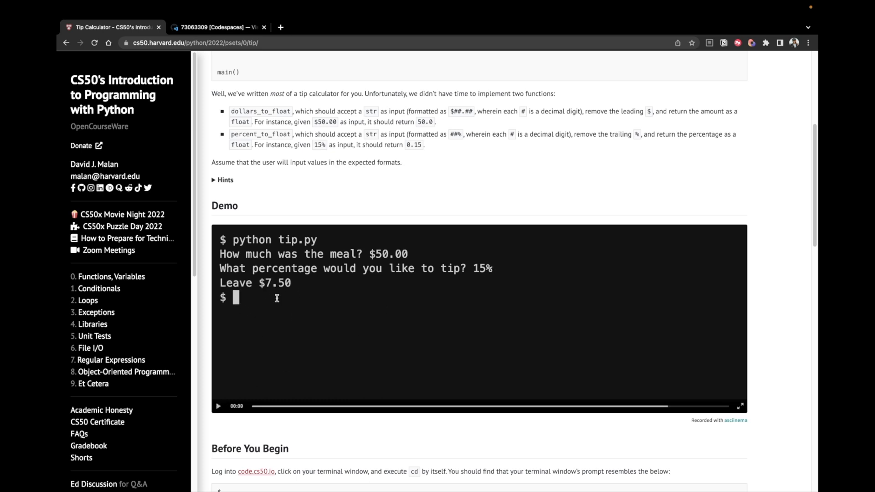
pyautogui.moveTo(272, 320)
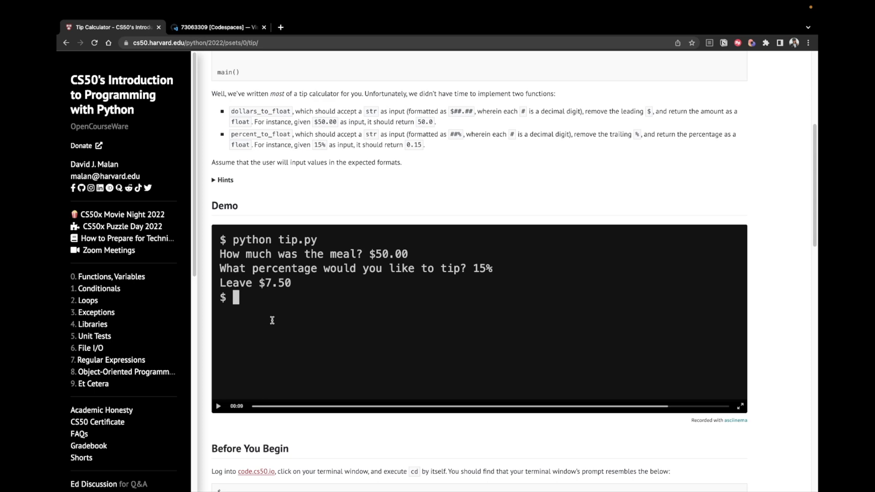
pyautogui.scroll(-3)
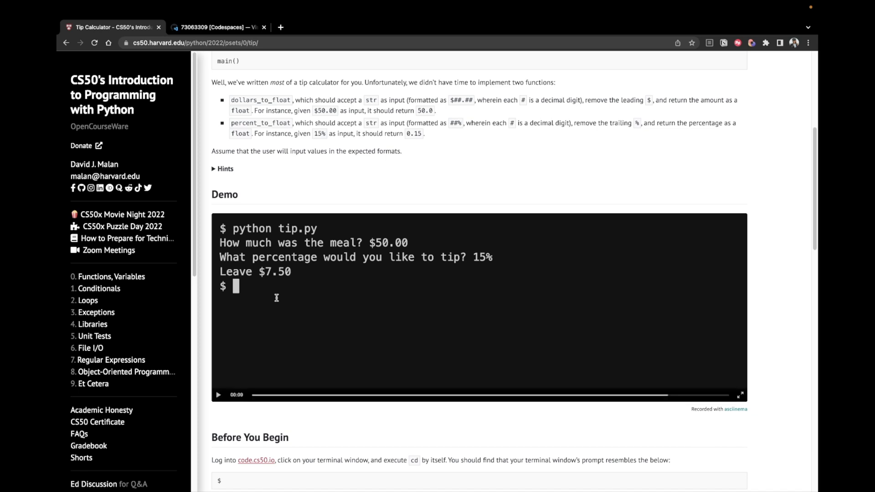
pyautogui.scroll(-3)
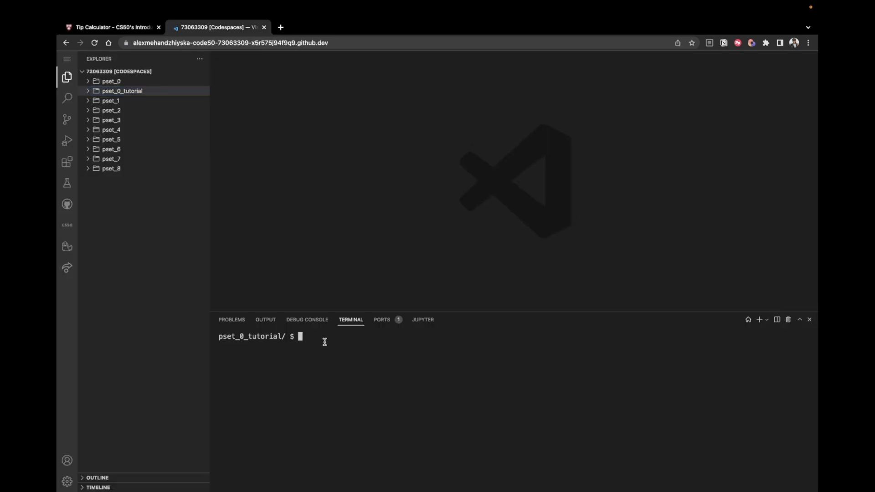
# - In the terminal make a tip folder, move into it, and create tip.py with code tip.py
pyautogui.write('mkdir')
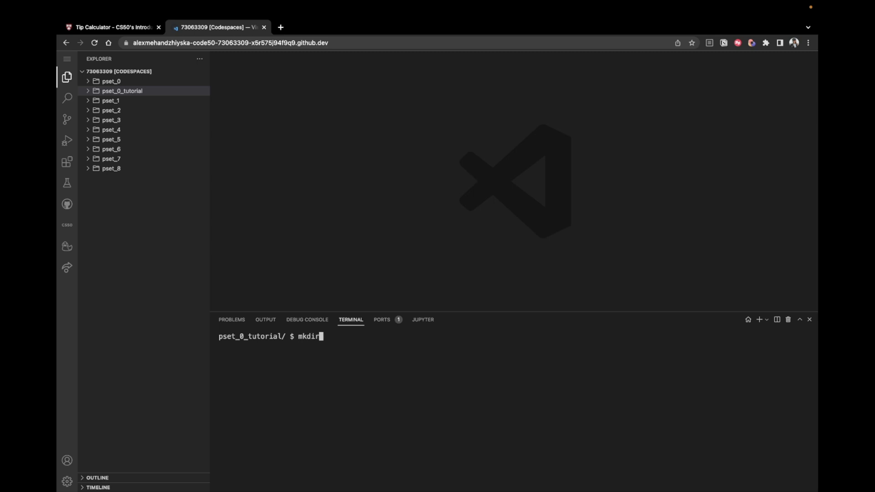
pyautogui.write('tip')
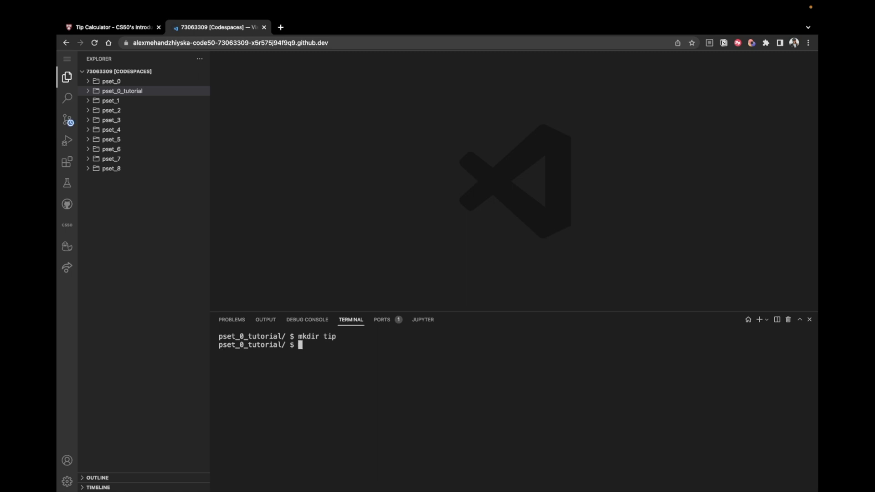
pyautogui.write('cd')
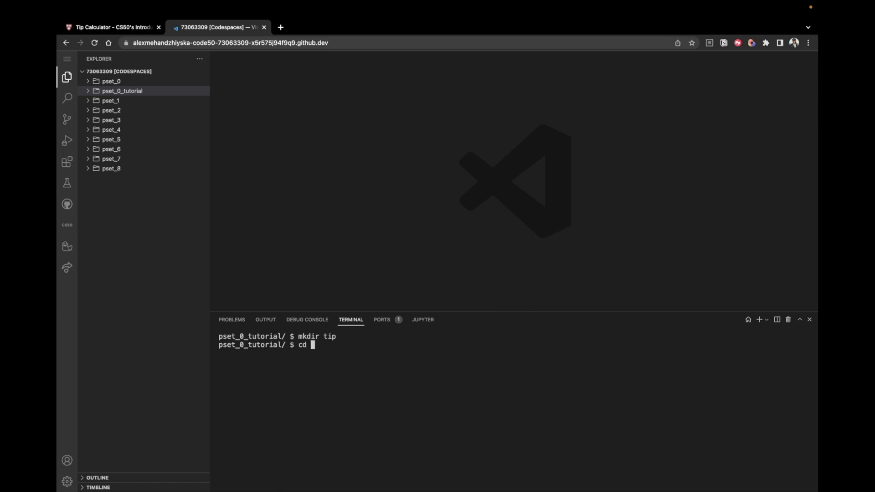
pyautogui.write('tip')
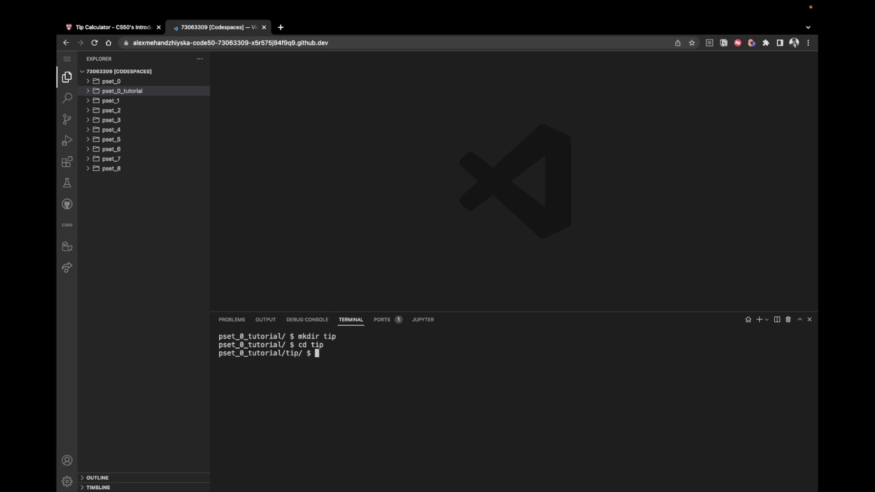
pyautogui.write('code ti')
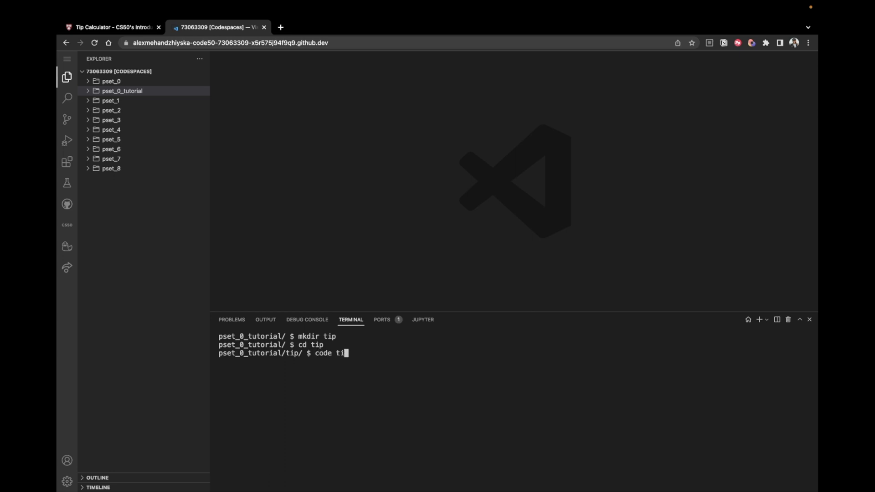
pyautogui.write('p.py')
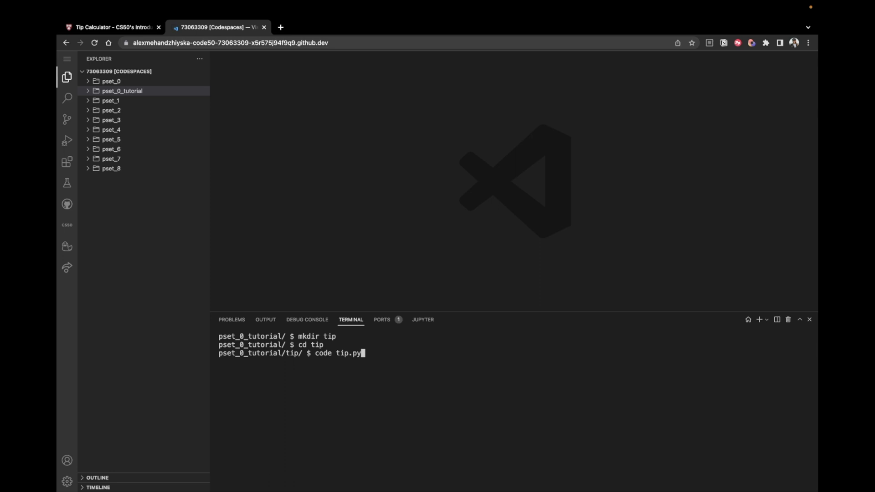
pyautogui.moveTo(329, 356)
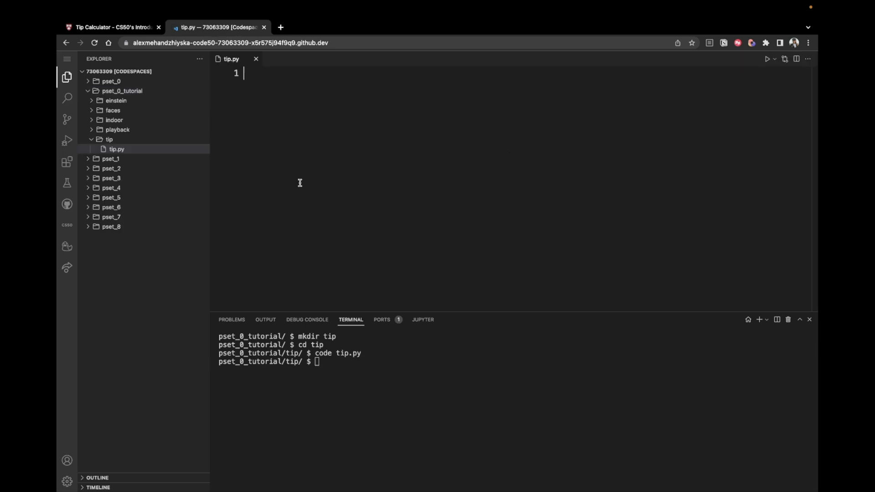
# - Paste the distribution code into tip.py, leaving dollars_to_float and percent_to_float as TODO stubs
pyautogui.click(111, 26)
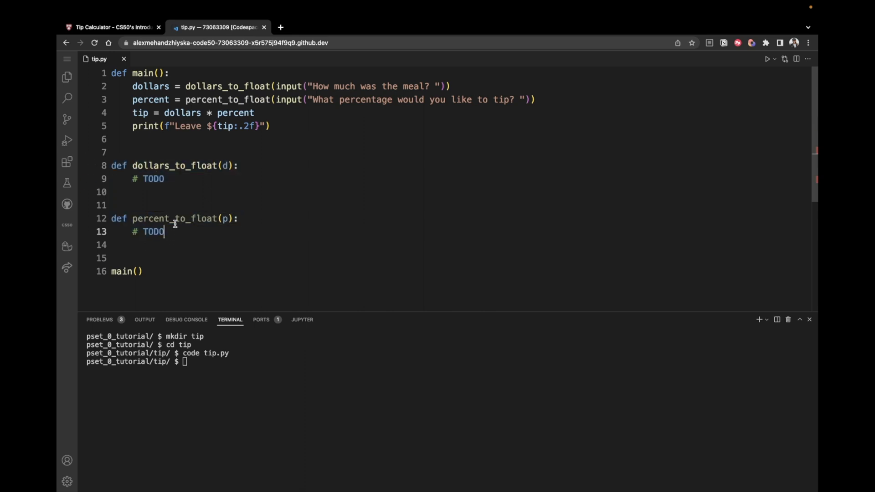
pyautogui.moveTo(111, 165); pyautogui.dragTo(164, 231)
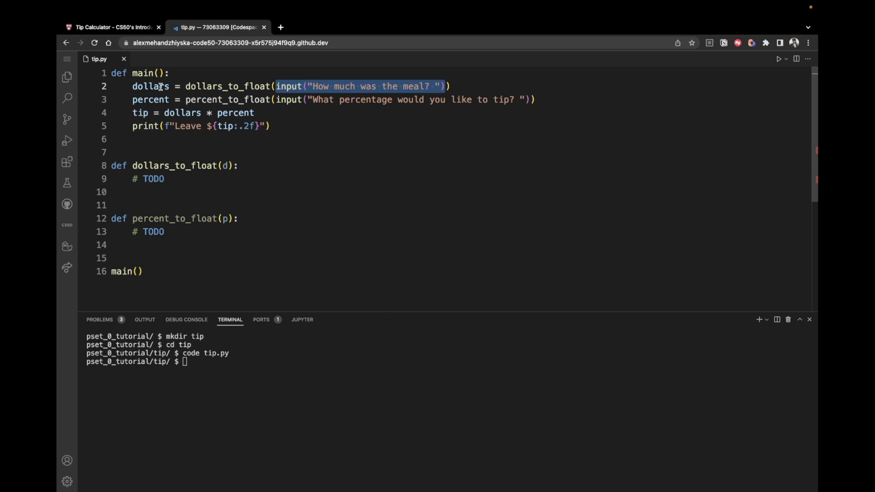
pyautogui.doubleClick(150, 86)
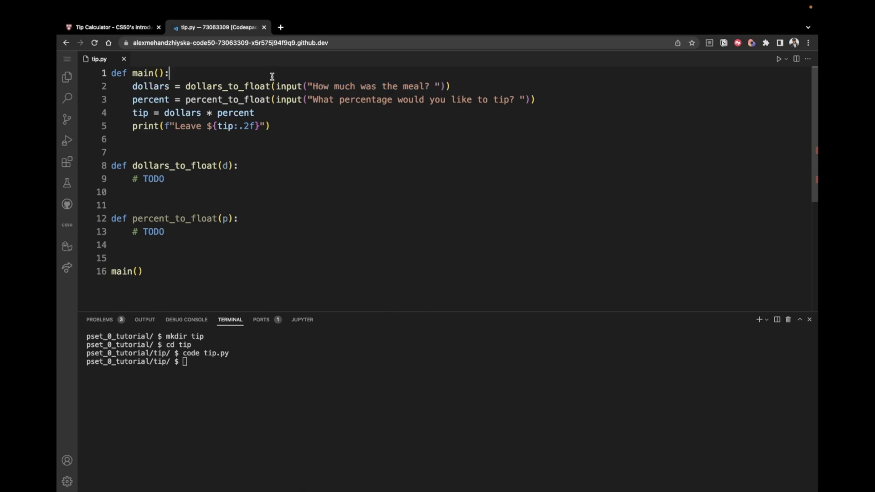
# - Add # $25.00 and # 25.0 example comments around the dollars assignment in main
pyautogui.write('#')
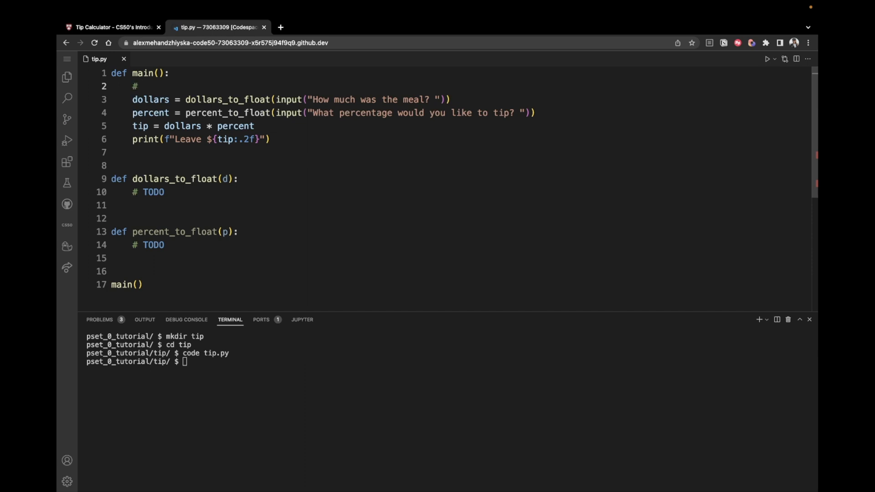
pyautogui.write('$25.00')
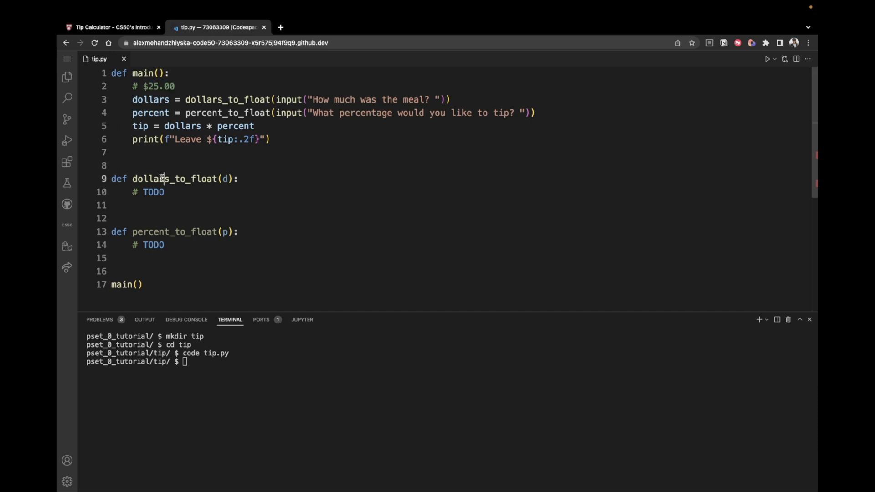
pyautogui.doubleClick(175, 179)
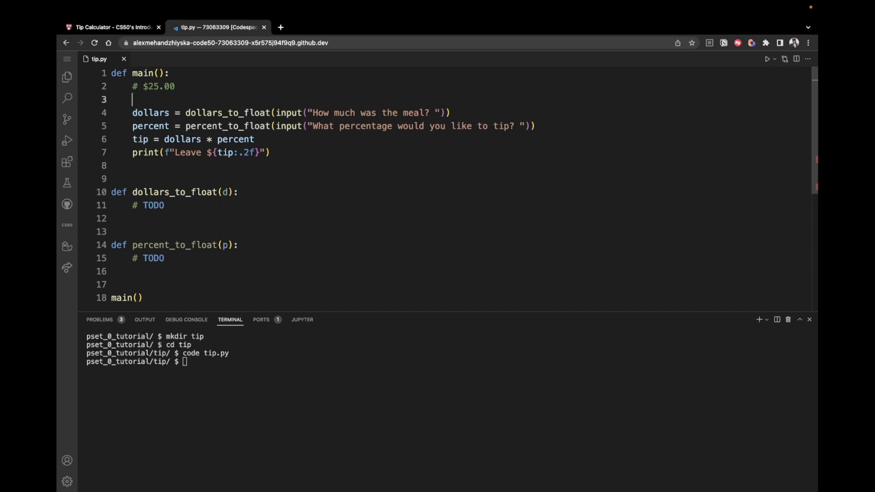
pyautogui.write('#')
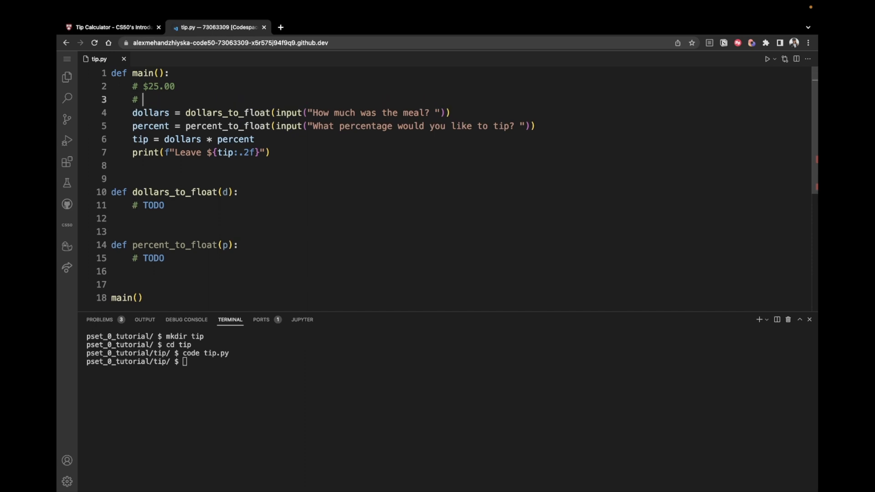
pyautogui.write('25.0')
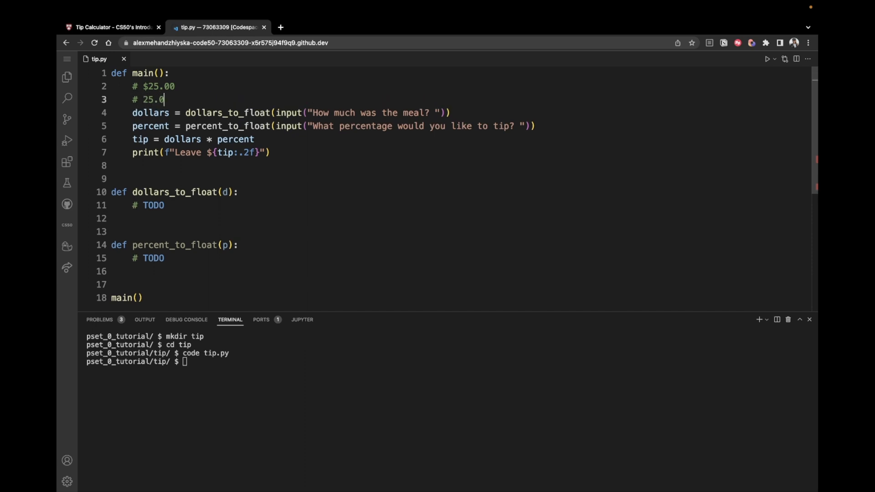
pyautogui.doubleClick(151, 99)
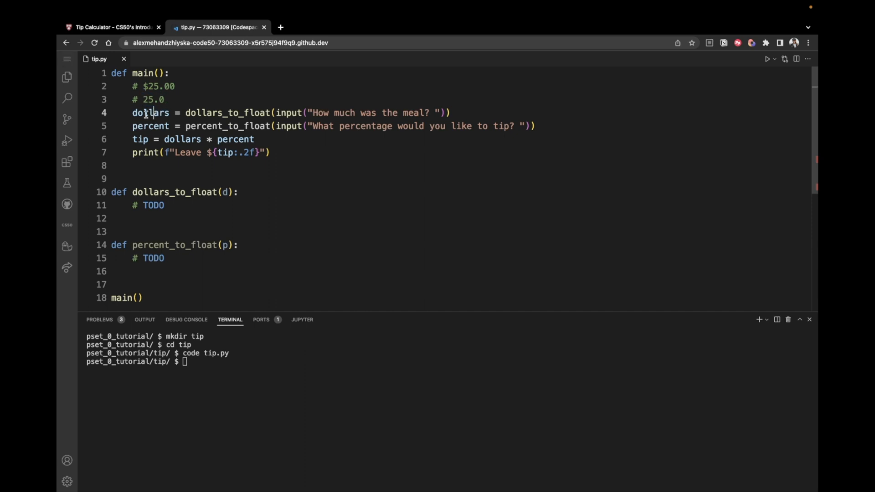
pyautogui.doubleClick(151, 112)
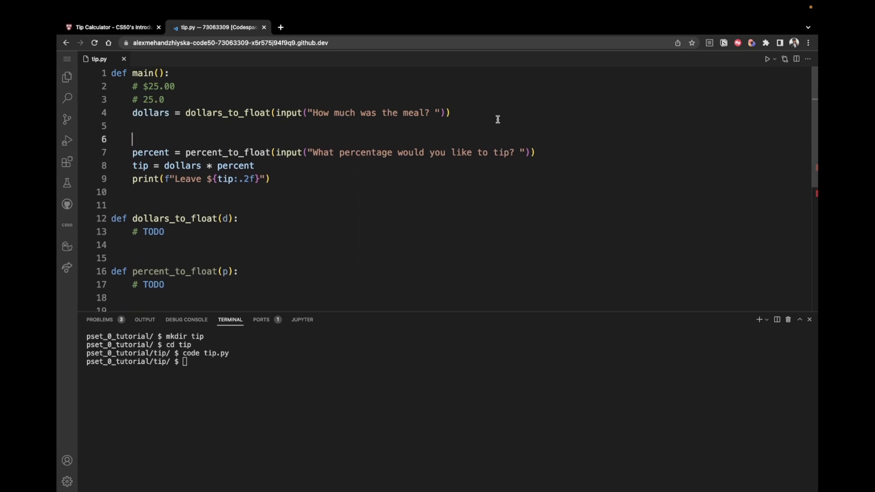
pyautogui.moveTo(273, 153)
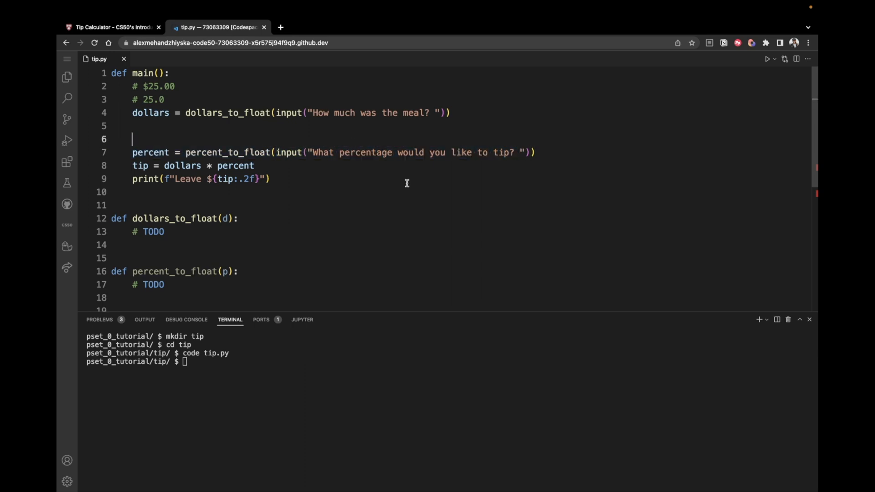
# - Add # 15% and # 0.15 example comments around the percent assignment in main
pyautogui.write('#')
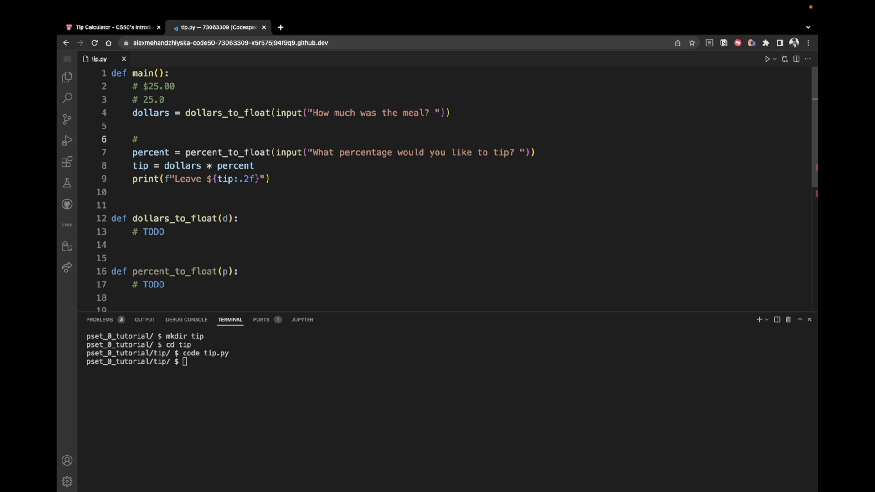
pyautogui.write('15%')
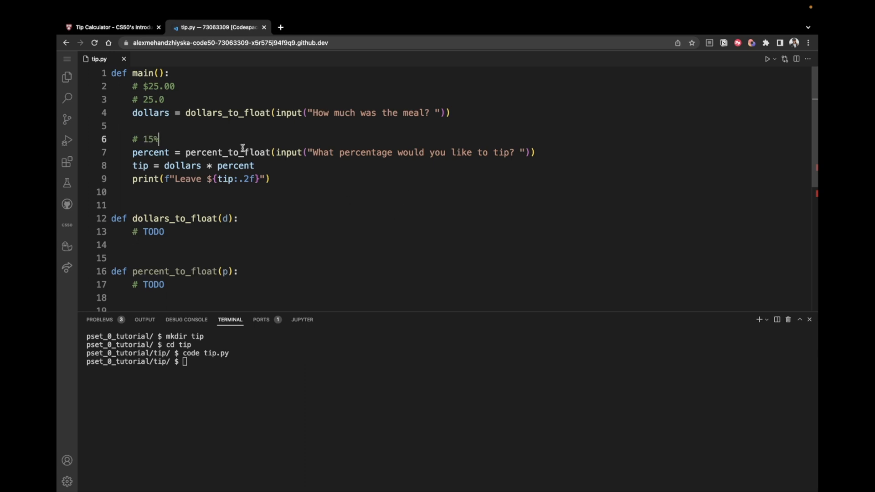
pyautogui.doubleClick(148, 139)
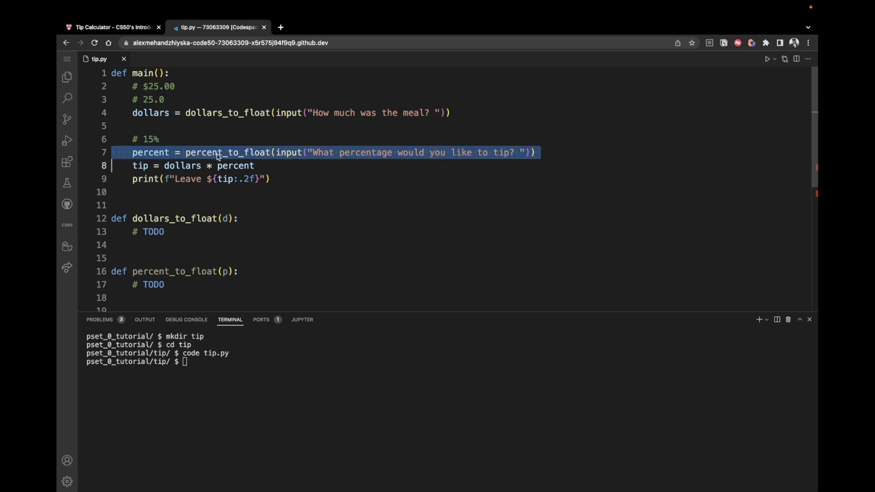
pyautogui.doubleClick(227, 152)
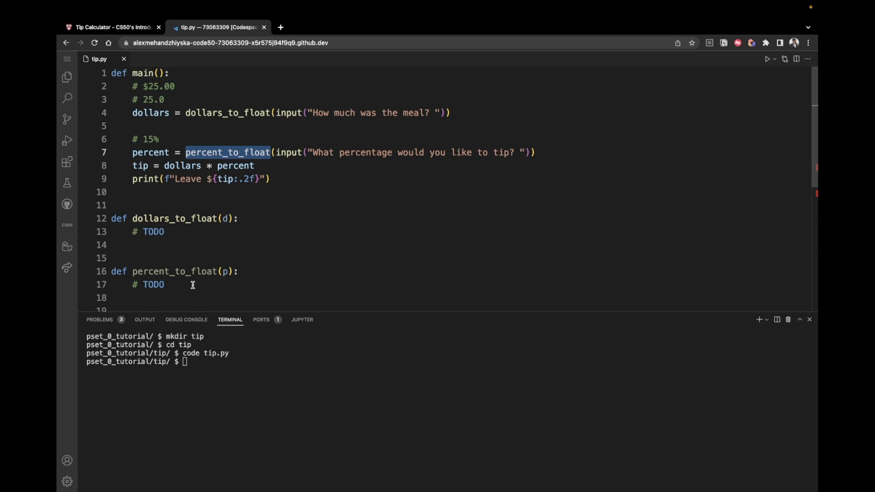
pyautogui.moveTo(197, 142)
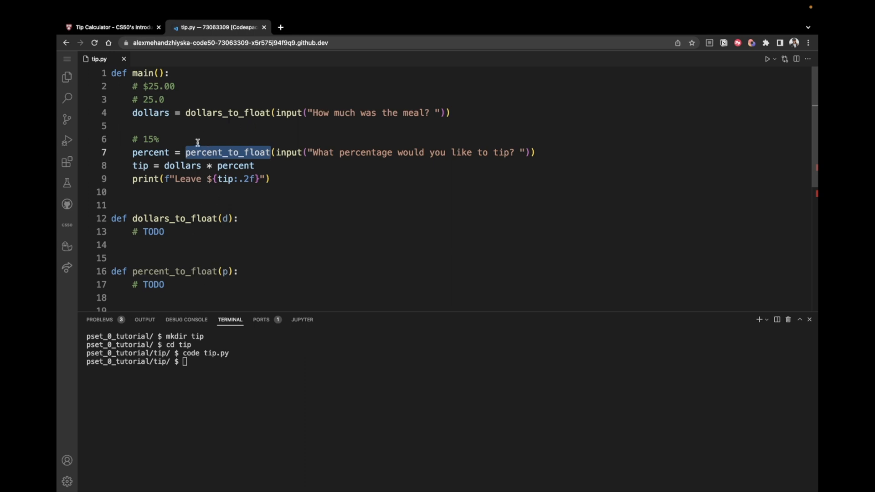
pyautogui.press('Enter')
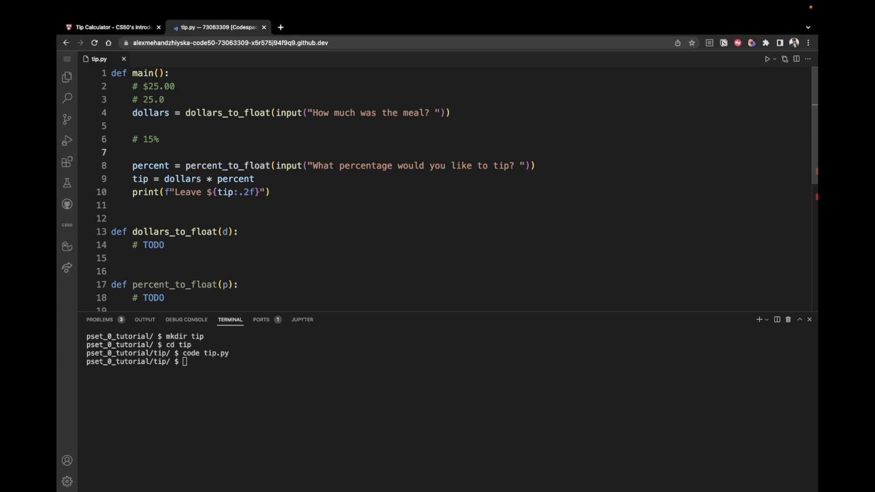
pyautogui.write('#')
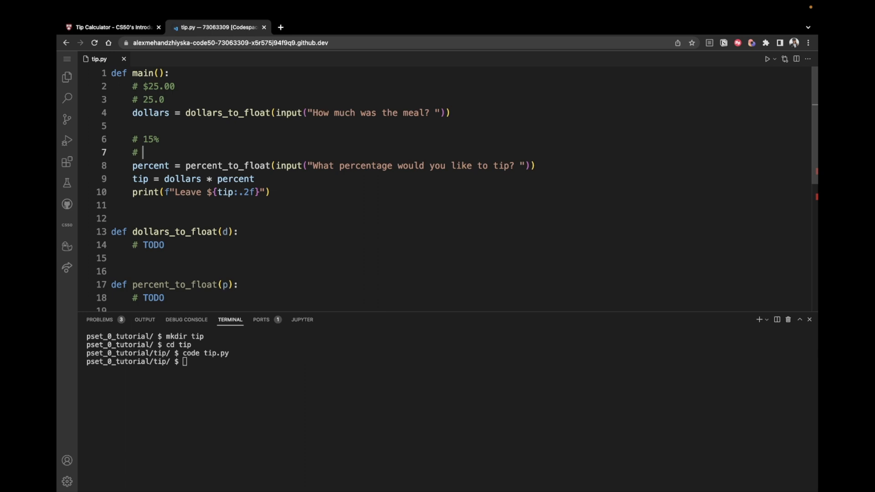
pyautogui.write('0')
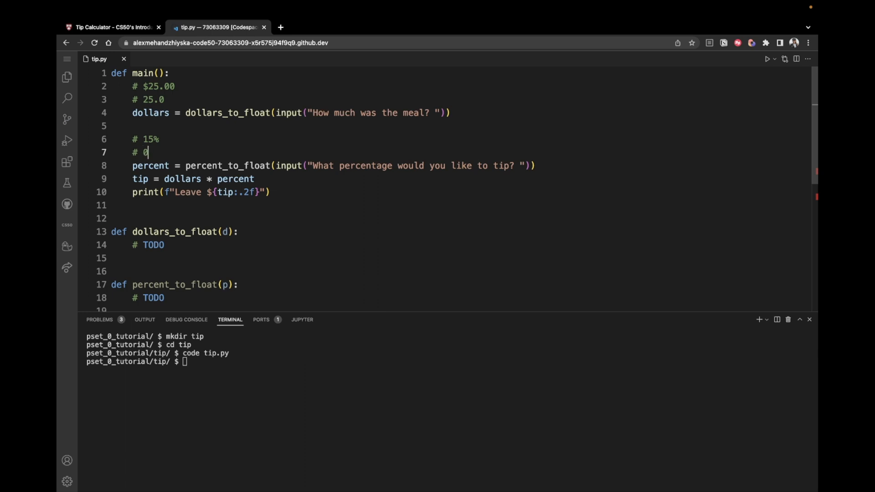
pyautogui.write('.15')
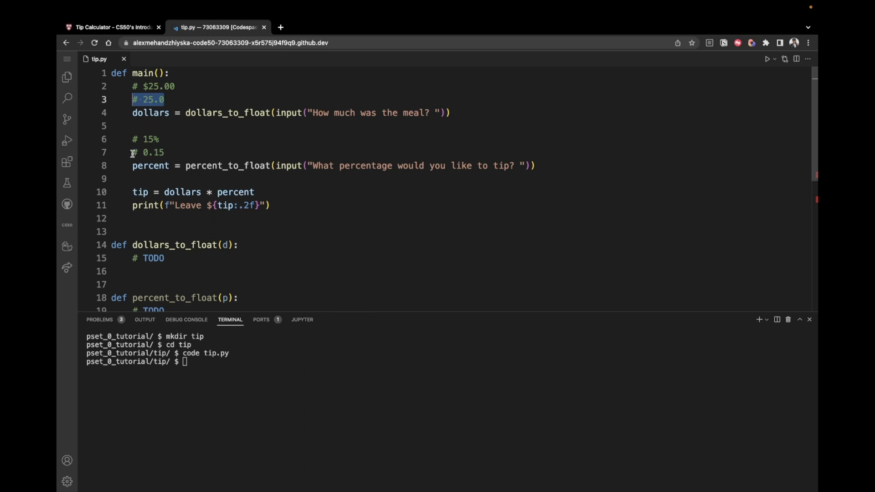
# - Open an empty line inside dollars_to_float below the TODO, ready for its body
pyautogui.click(165, 152)
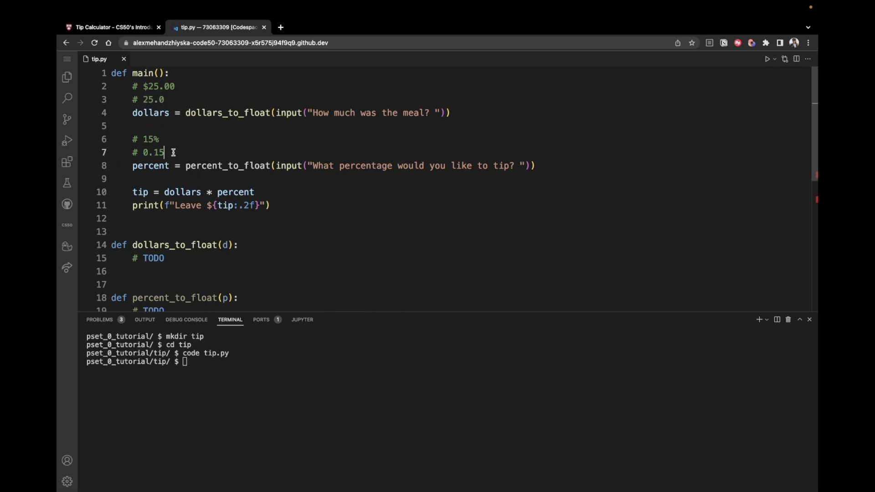
pyautogui.doubleClick(152, 152)
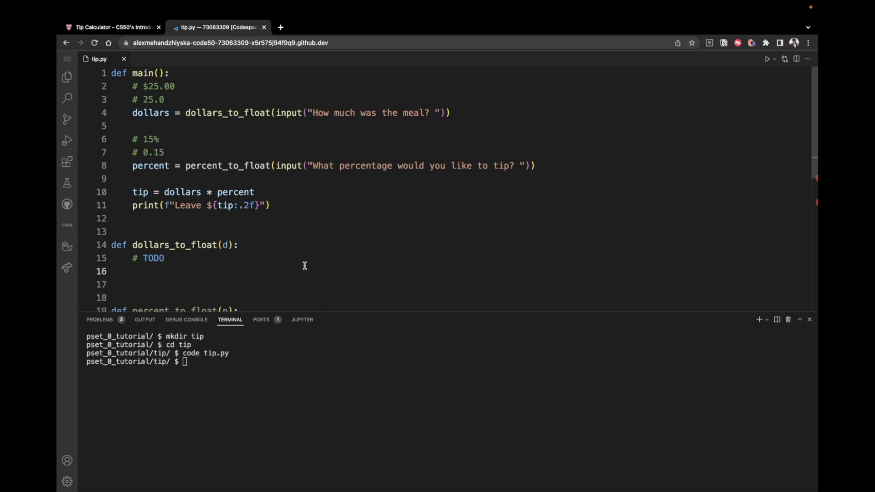
pyautogui.doubleClick(159, 86)
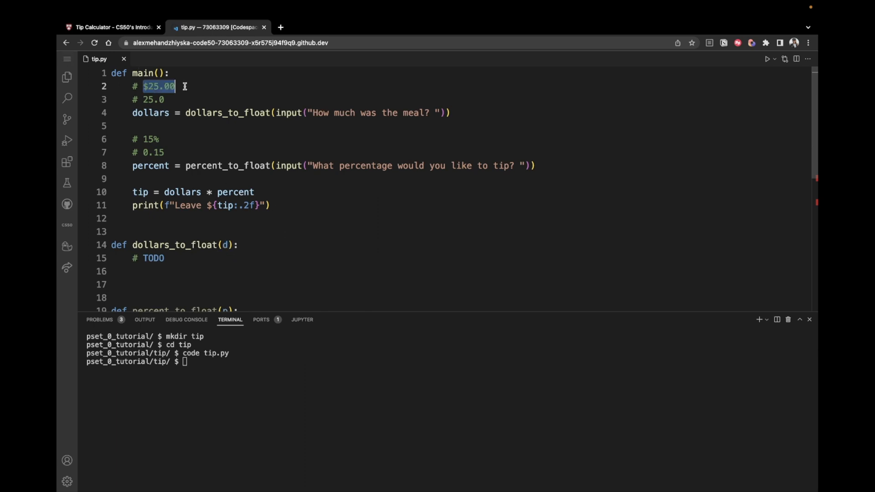
pyautogui.moveTo(139, 89)
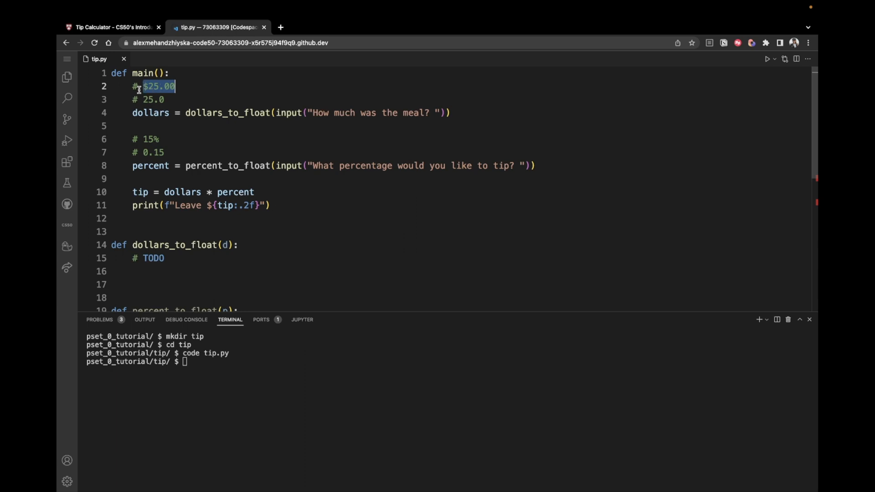
pyautogui.click(160, 271)
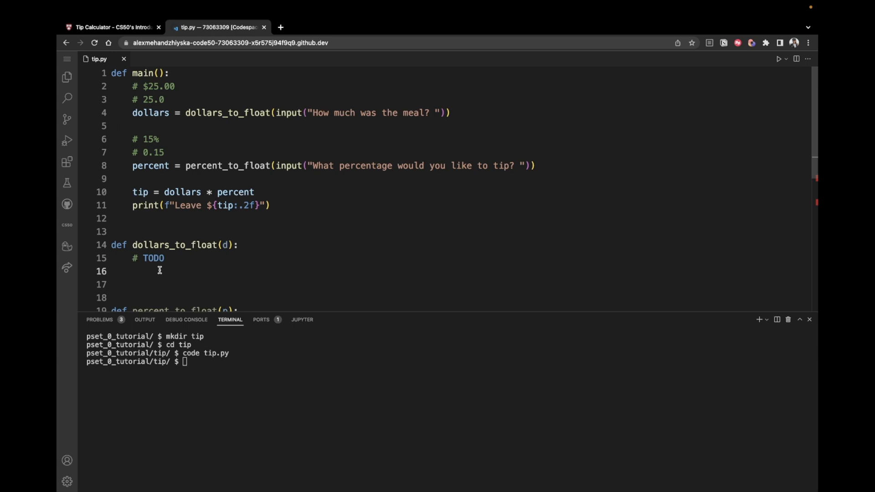
# - Write formatted_d = d.replace('$', '') inside dollars_to_float
pyautogui.write('fo')
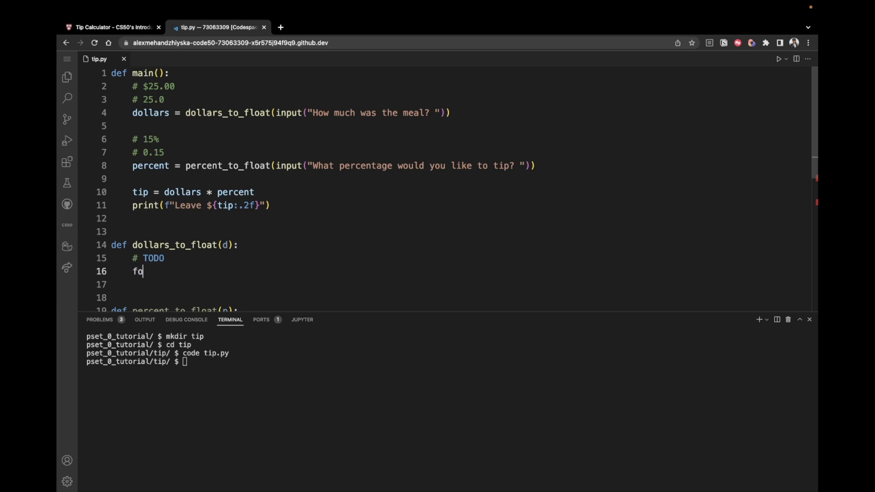
pyautogui.write('rmatte')
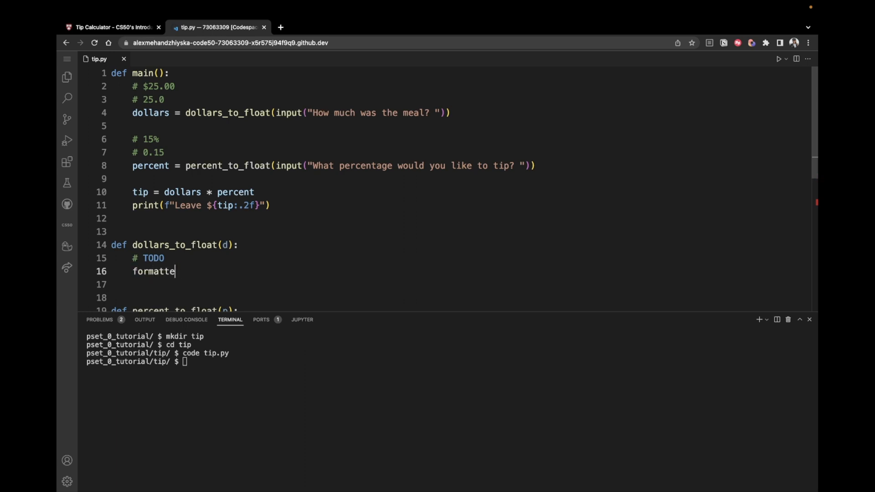
pyautogui.write('d_d =')
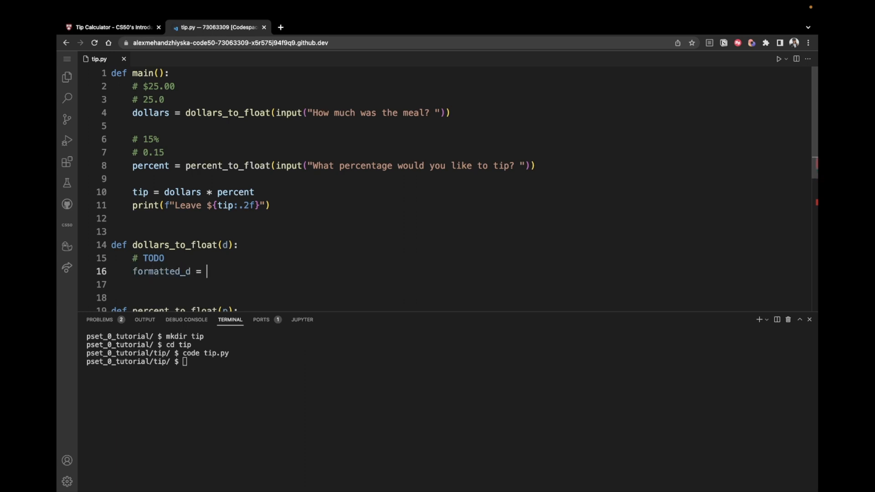
pyautogui.write('d')
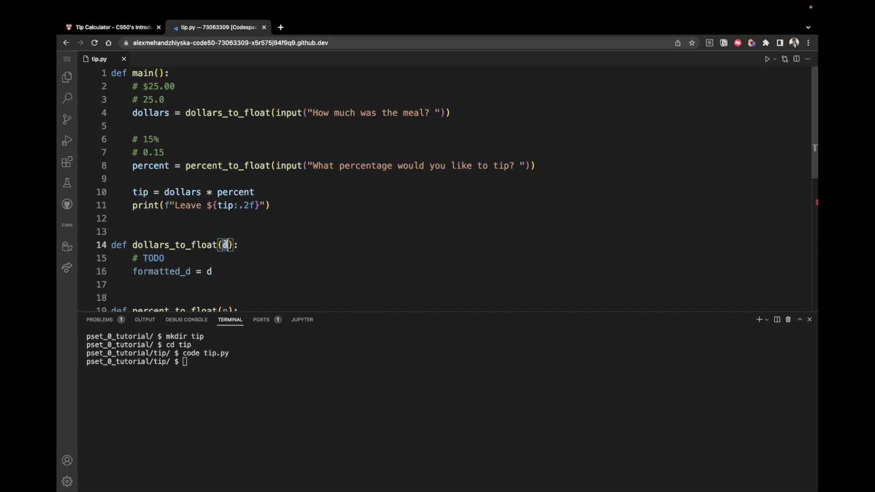
pyautogui.write('.')
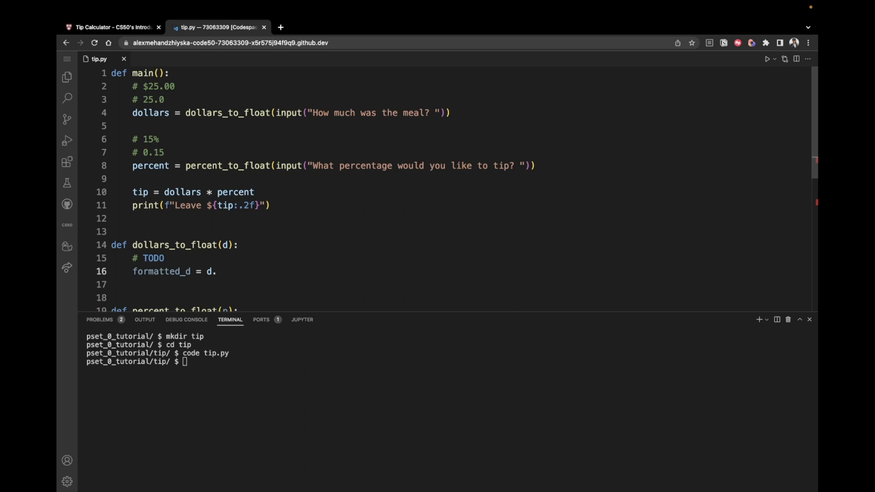
pyautogui.write('replace')
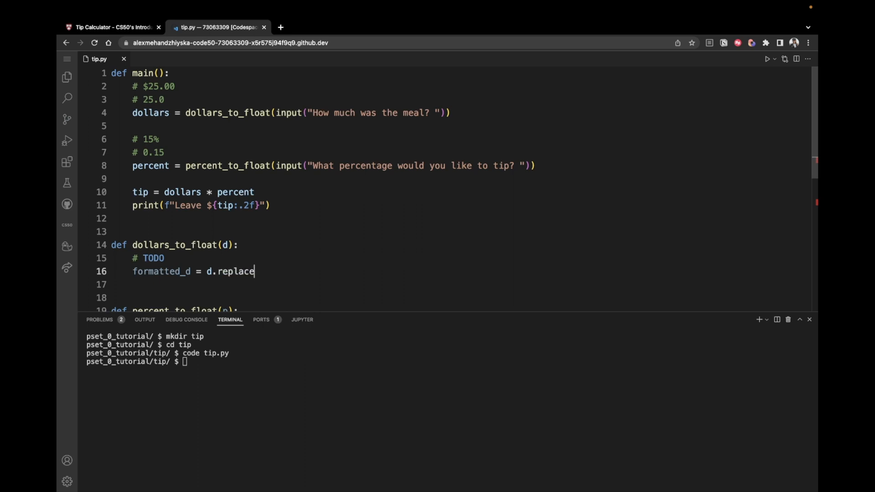
pyautogui.write('()')
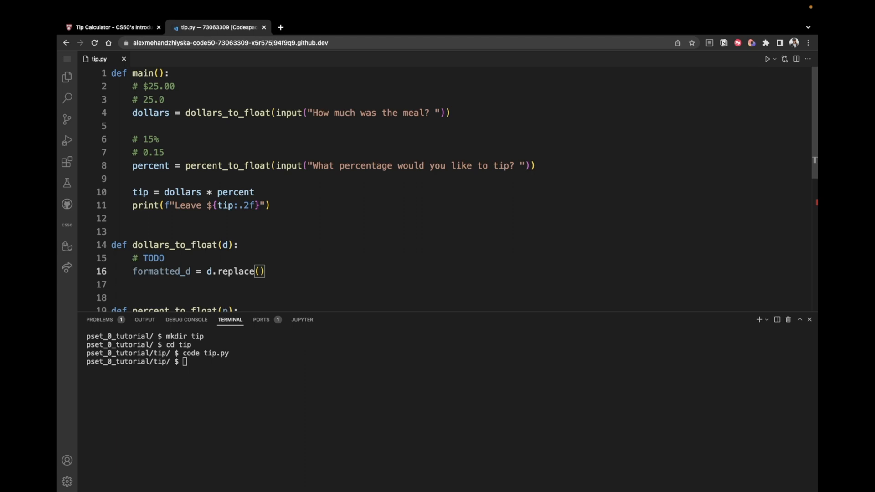
pyautogui.write("'$'")
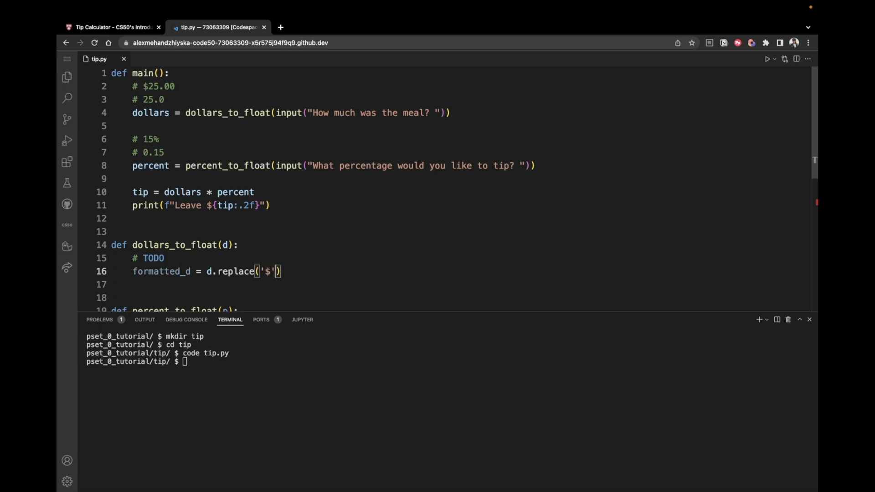
pyautogui.write(", ''")
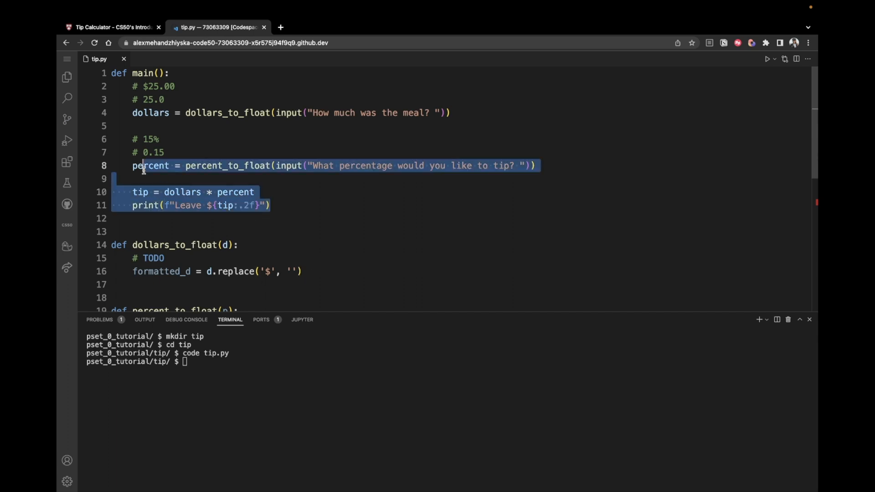
# - Comment out the percent, tip and print lines in main with Cmd+/
pyautogui.doubleClick(150, 166)
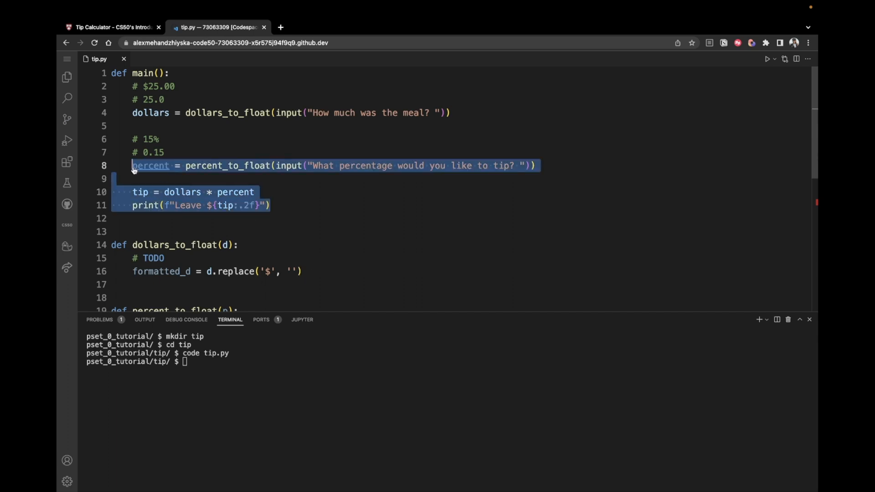
pyautogui.press('ctrl+/')
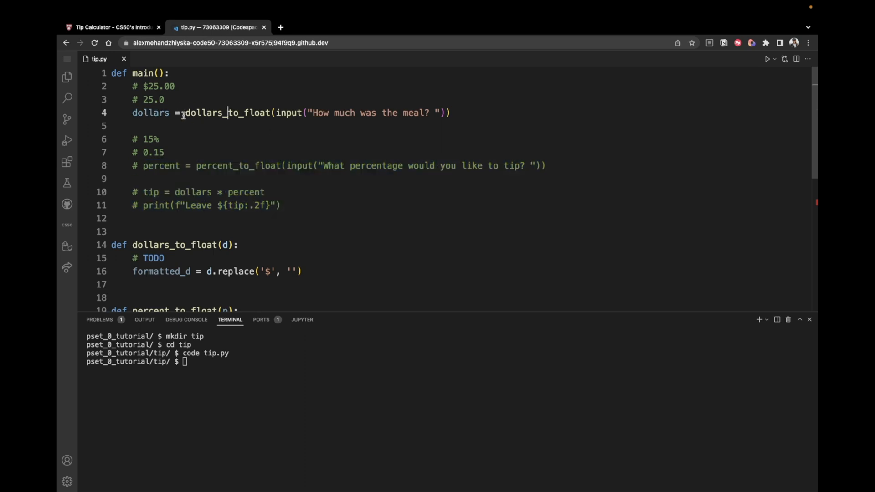
pyautogui.doubleClick(203, 113)
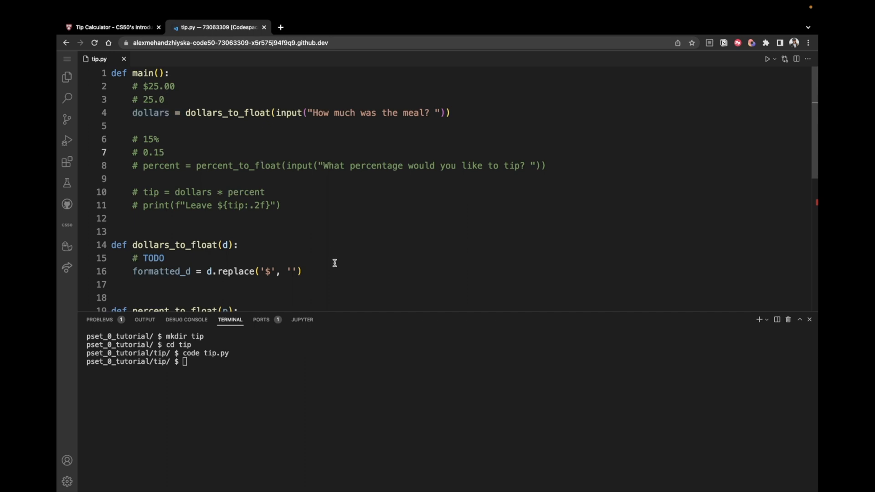
# - Add print(formatted_ in dollars_to_float and start running python tip.py
pyautogui.write('pr')
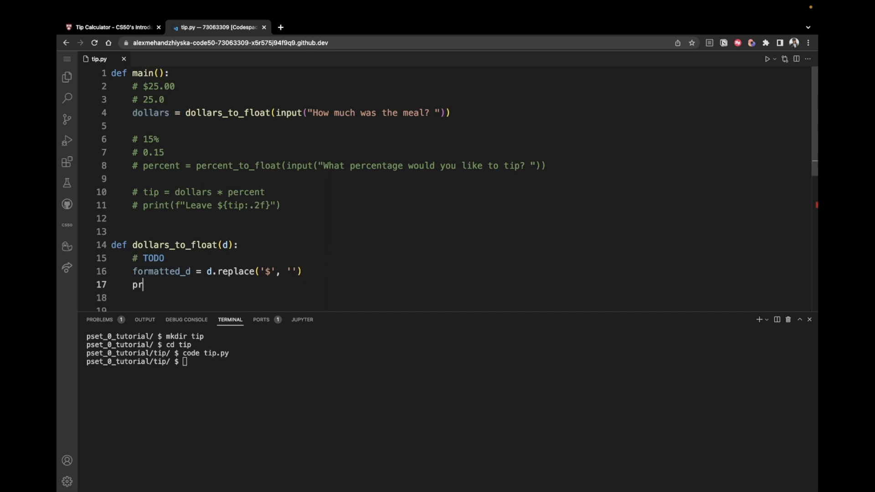
pyautogui.write('int(formatte')
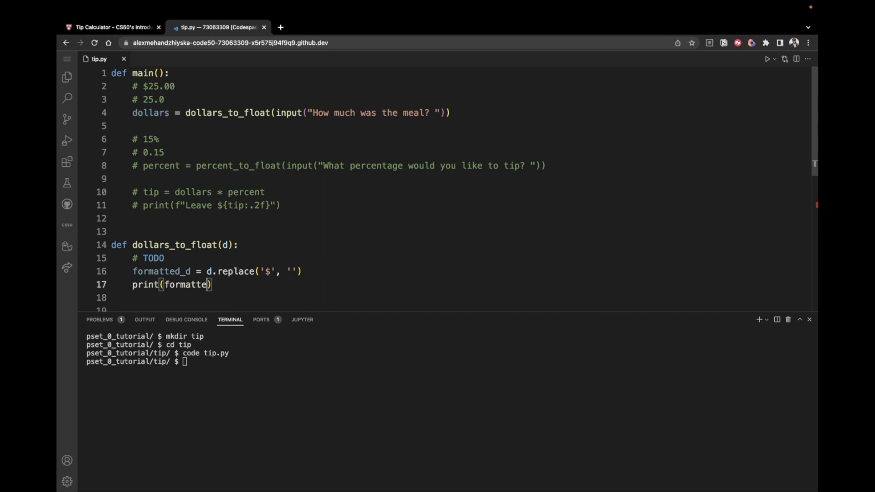
pyautogui.write('d_')
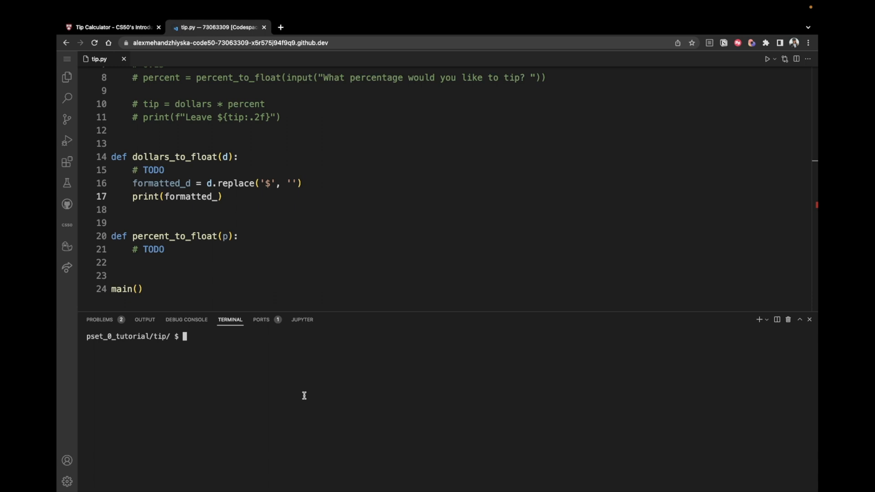
pyautogui.write('python tip.py')
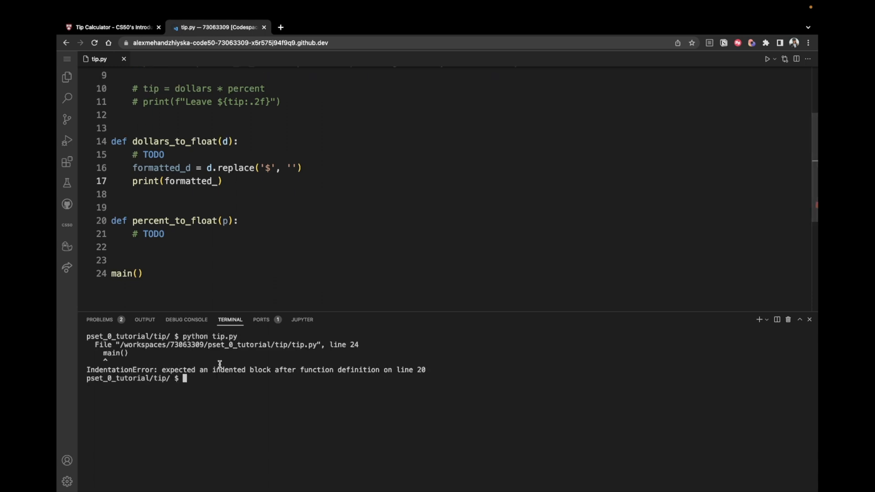
# - Comment out the empty percent_to_float, rerun with $25.00, and correct the print to formatted_d
pyautogui.moveTo(213, 369); pyautogui.dragTo(427, 369)
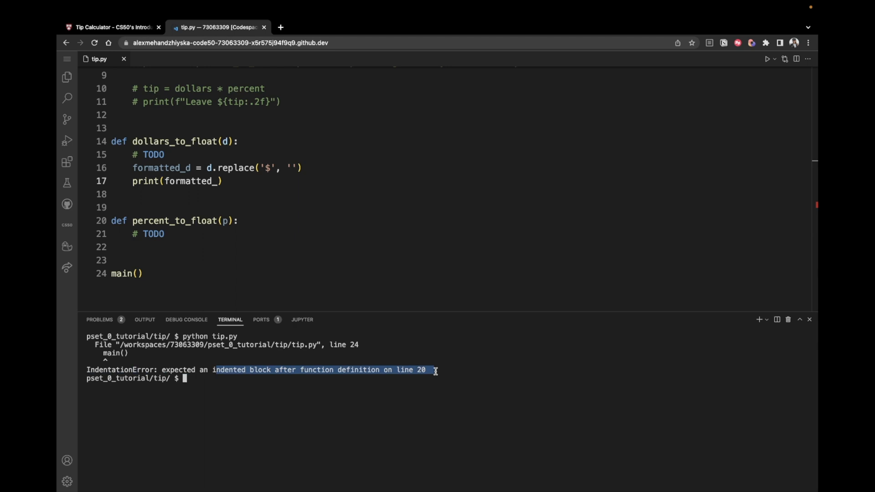
pyautogui.moveTo(757, 236)
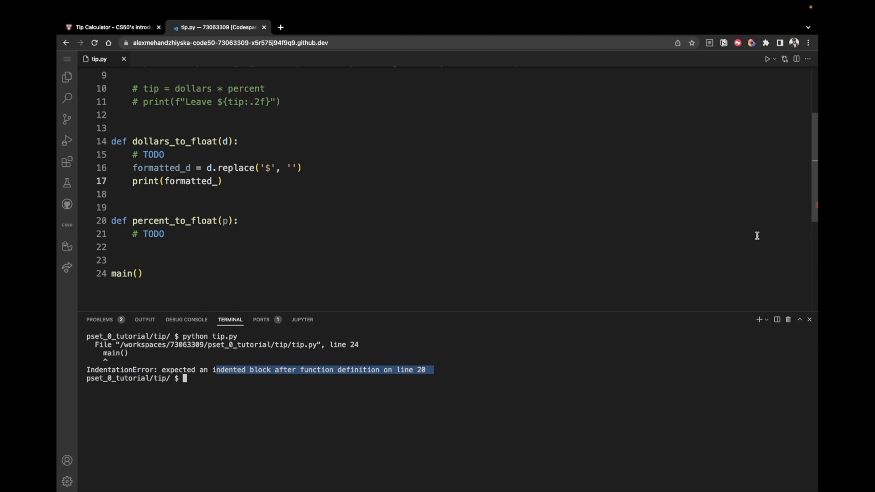
pyautogui.moveTo(111, 220); pyautogui.dragTo(165, 235)
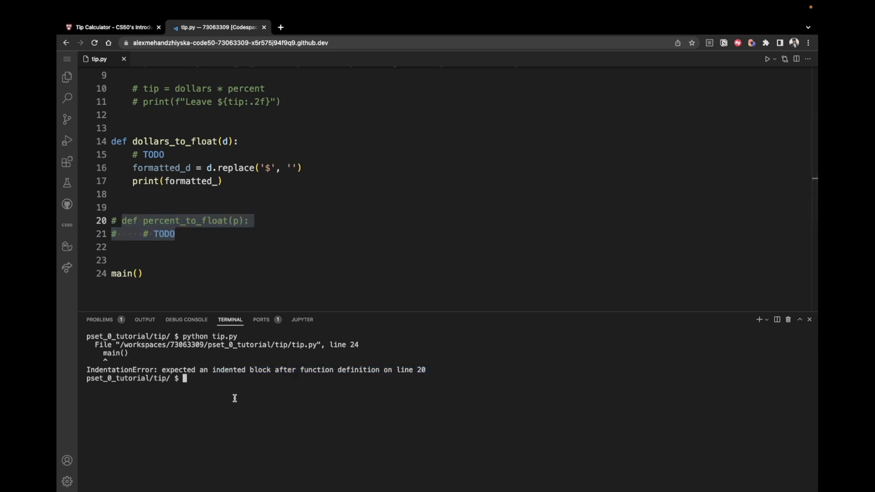
pyautogui.write('python tip.py')
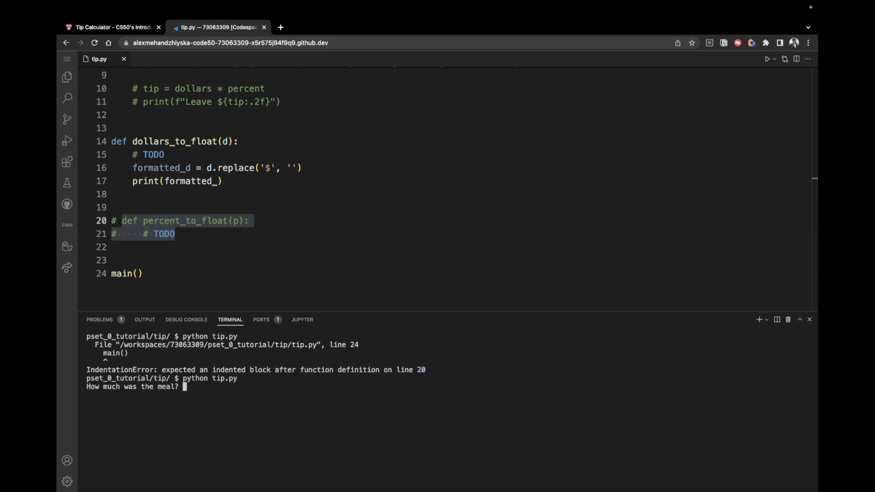
pyautogui.moveTo(236, 332)
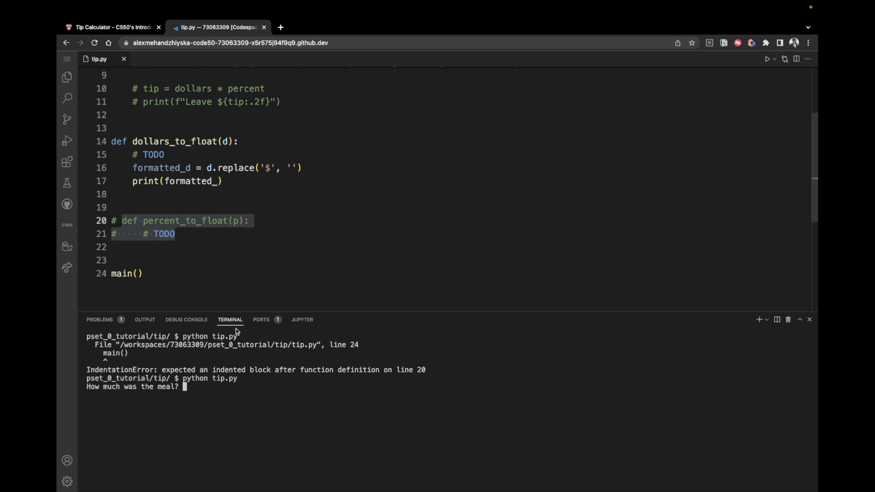
pyautogui.write('$')
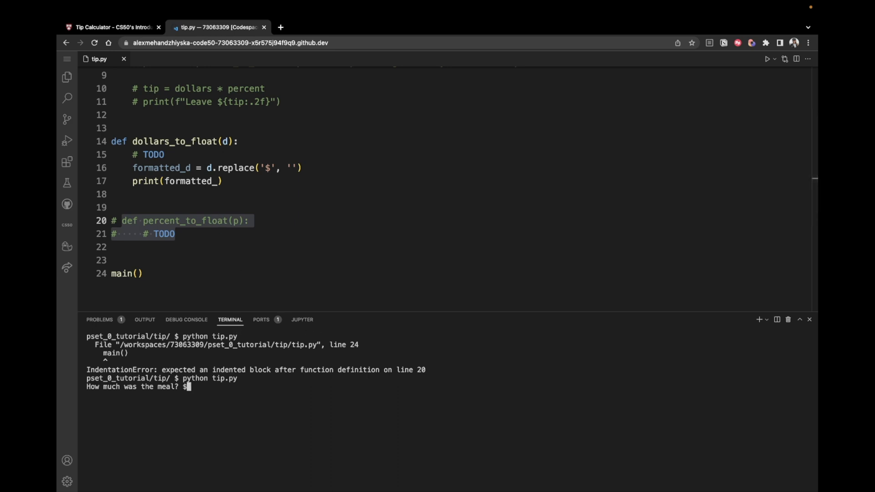
pyautogui.write('25.00')
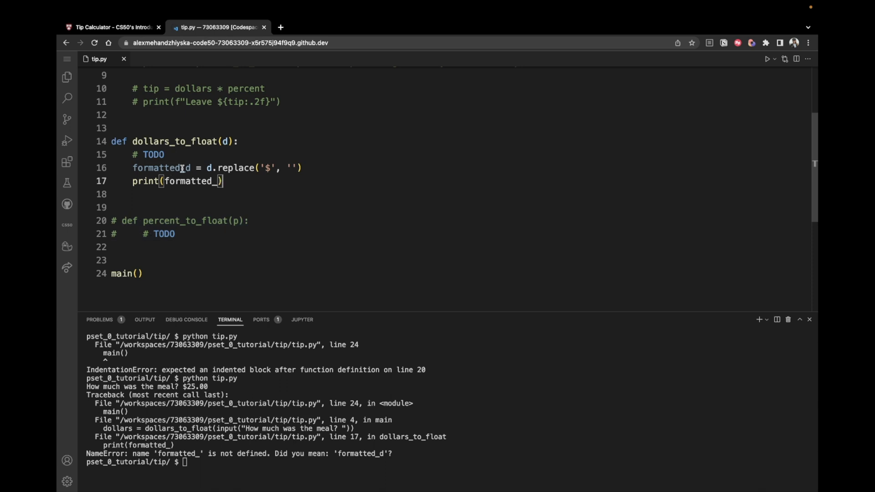
pyautogui.write('d')
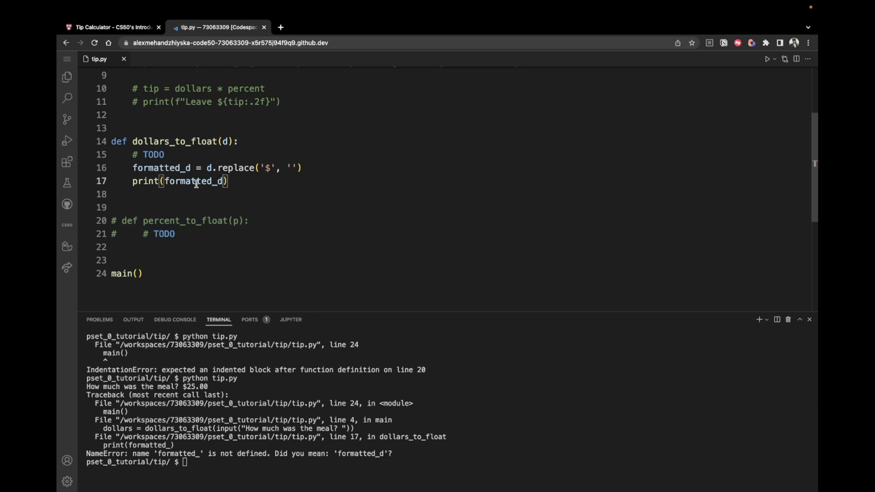
# - Run tip.py with $25.00, see 25.00 printed, and point out the replace('$', '') arguments
pyautogui.doubleClick(195, 181)
pyautogui.write('python tip.py')
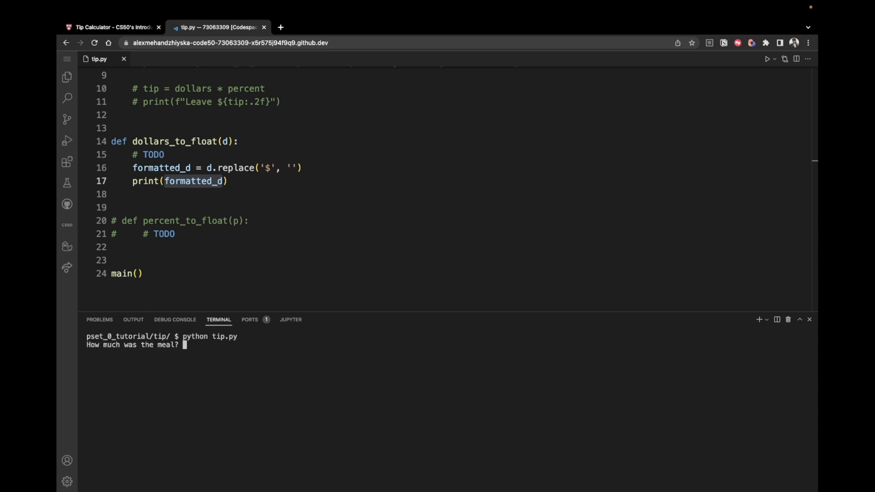
pyautogui.write('$25.00')
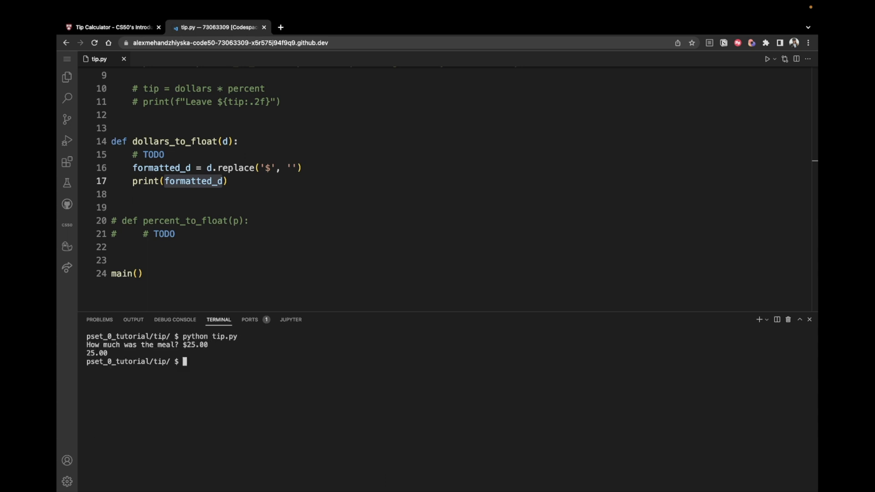
pyautogui.doubleClick(96, 354)
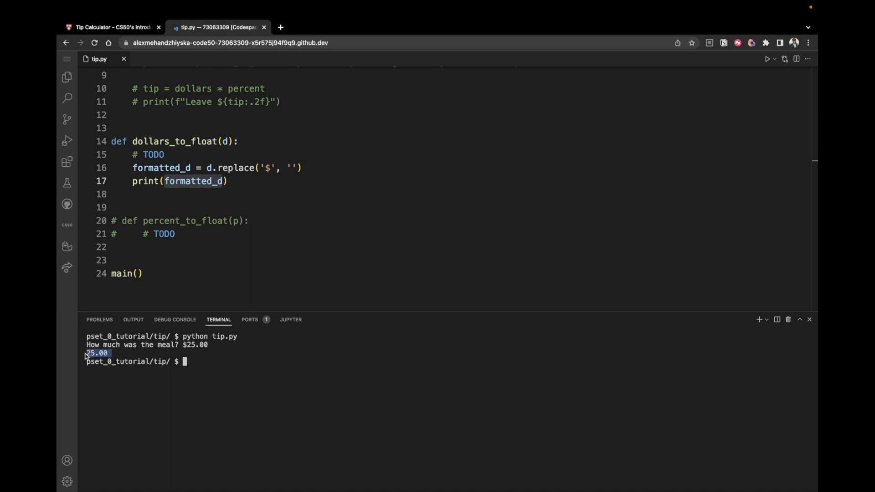
pyautogui.click(228, 180)
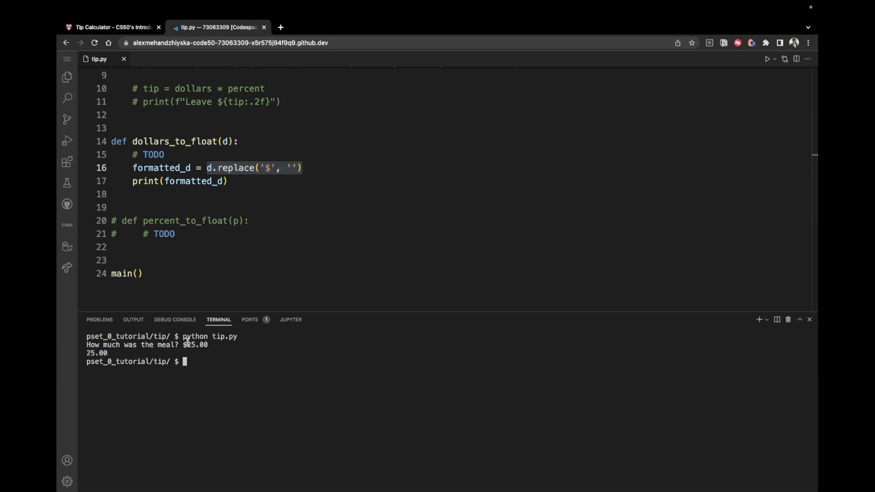
pyautogui.doubleClick(95, 352)
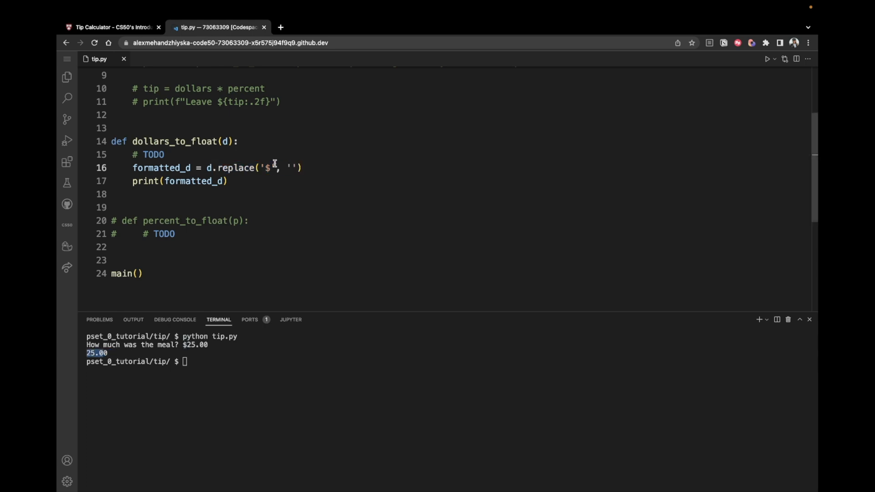
pyautogui.doubleClick(268, 167)
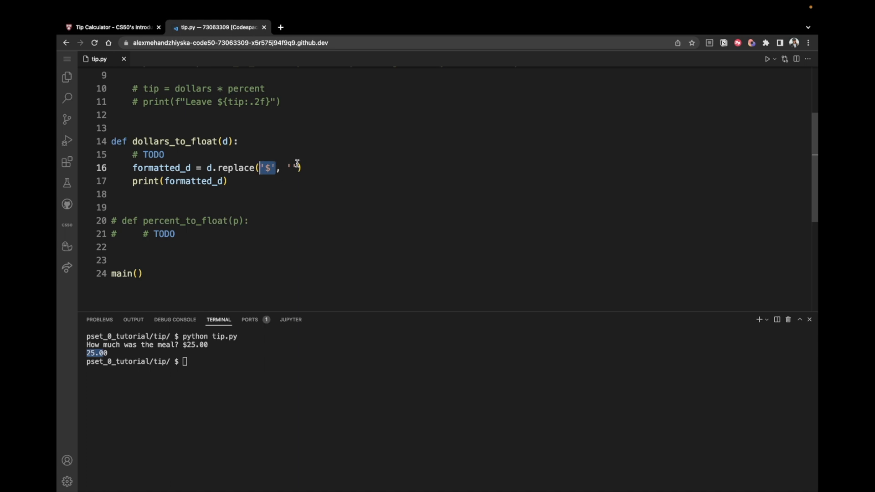
pyautogui.write("')")
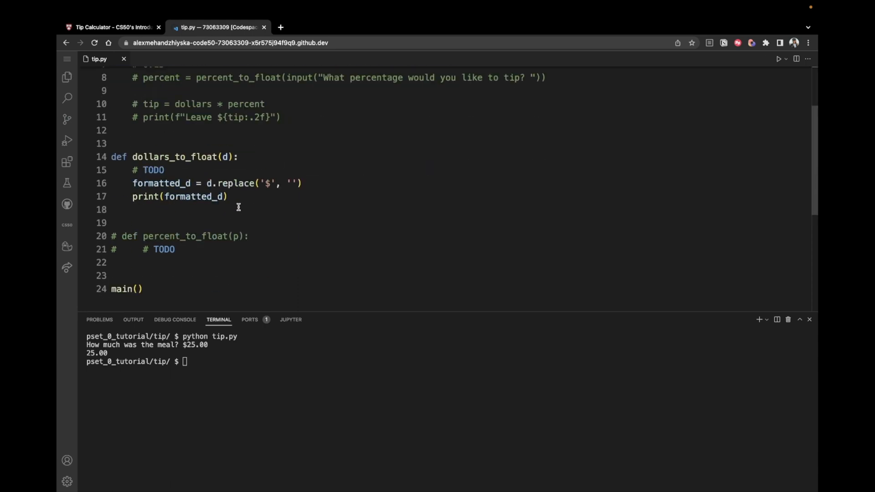
# - Replace the print line with return float(formatted_d) in dollars_to_float
pyautogui.tripleClick(179, 197)
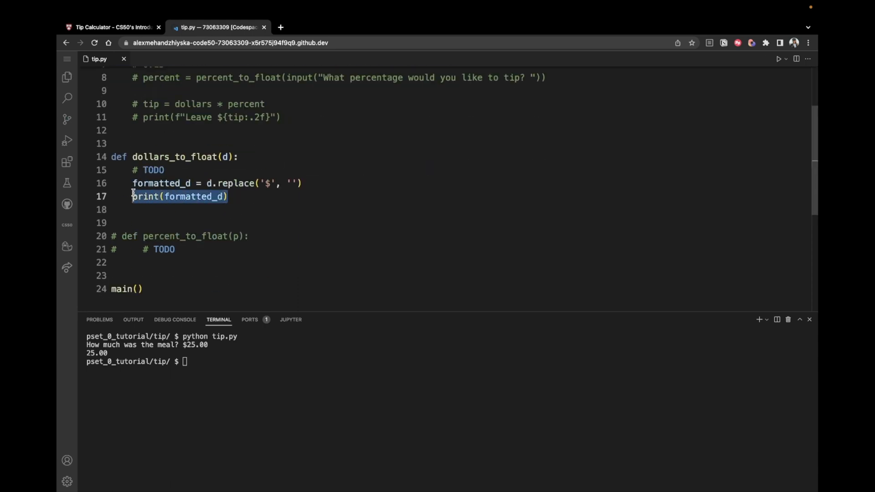
pyautogui.write('return')
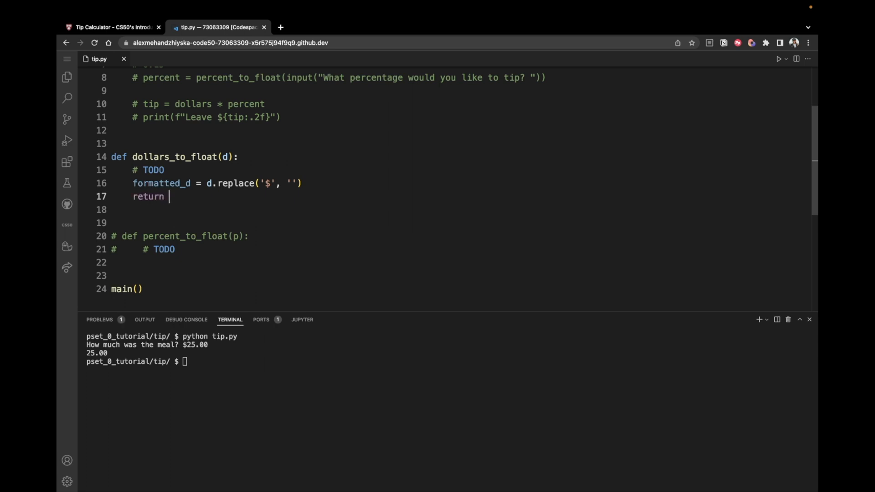
pyautogui.write('for')
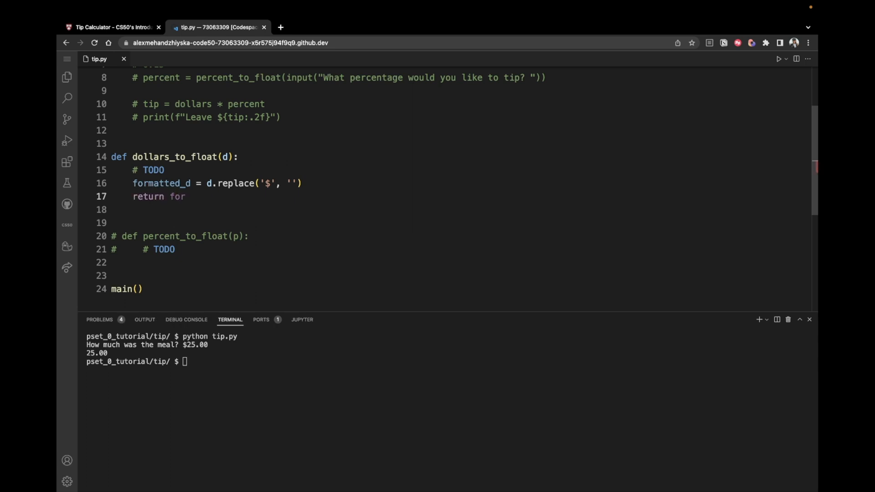
pyautogui.write('matted_d')
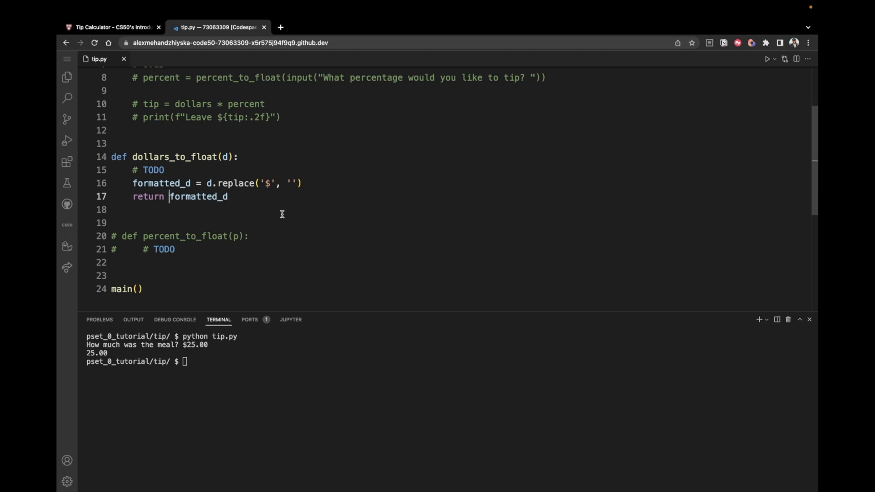
pyautogui.write('float(')
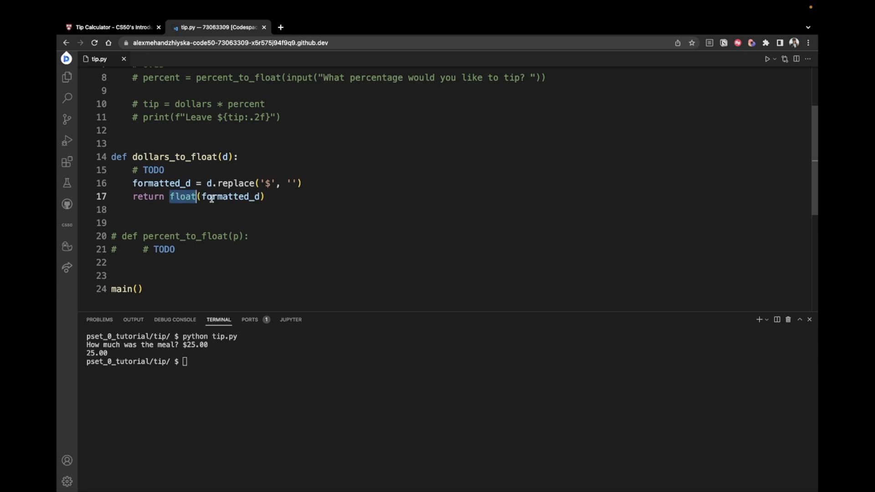
# - Highlight the float conversion, the d.replace call and the dollars_to_float call in main to explain them
pyautogui.doubleClick(230, 197)
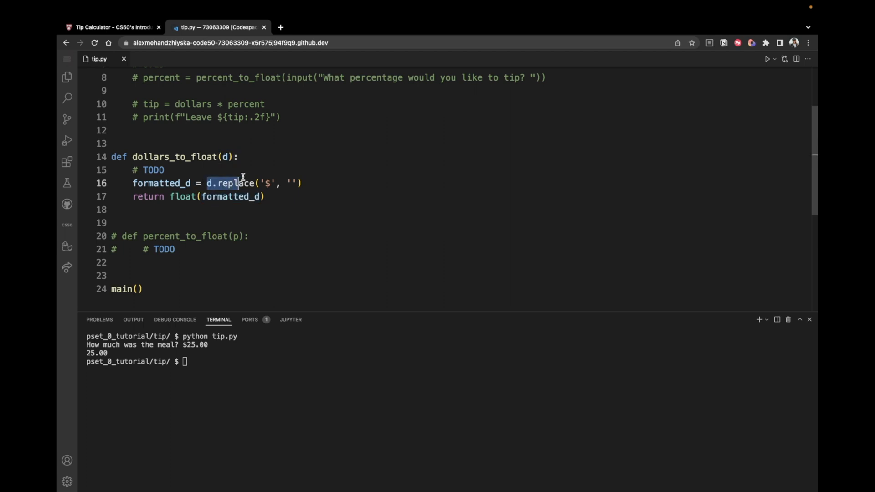
pyautogui.moveTo(241, 183); pyautogui.dragTo(303, 183)
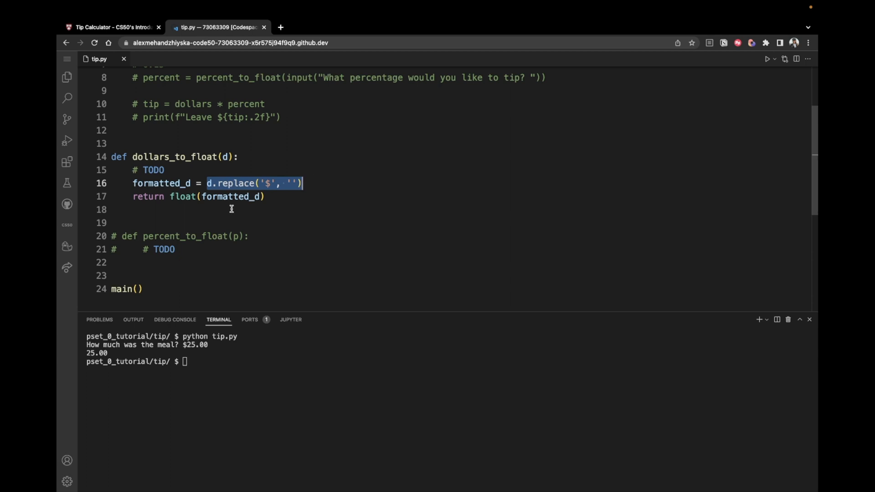
pyautogui.doubleClick(231, 197)
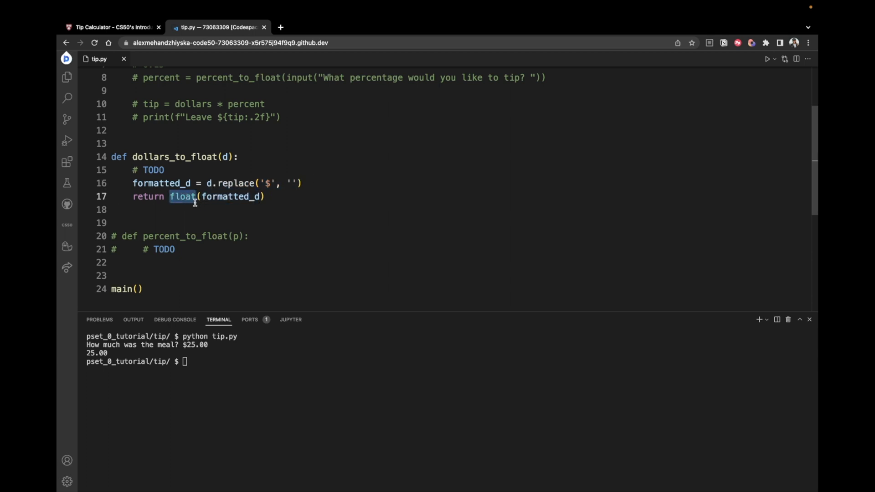
pyautogui.moveTo(185, 197)
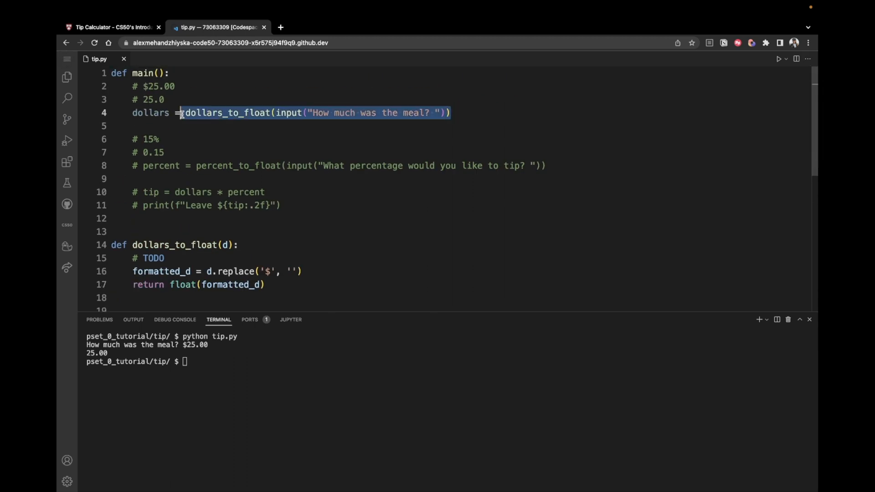
pyautogui.doubleClick(150, 114)
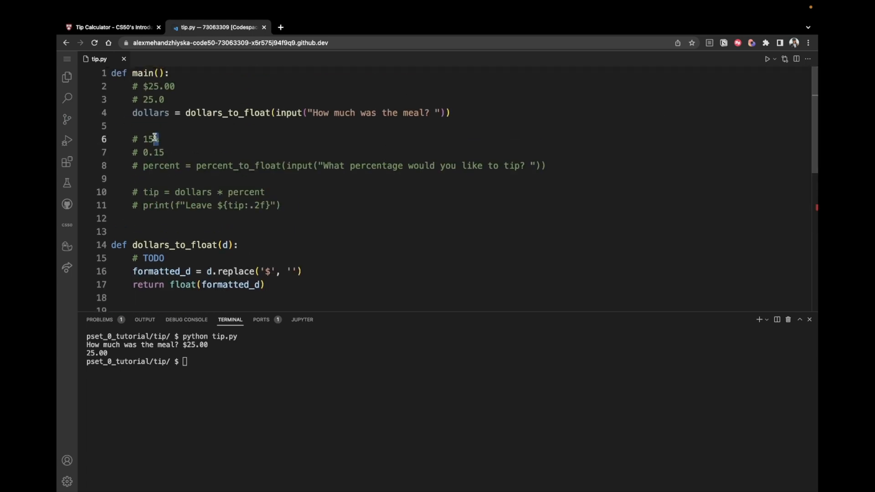
# - Write formatted_p = p.replace('%', '') under the TODO in percent_to_float
pyautogui.scroll(-3)
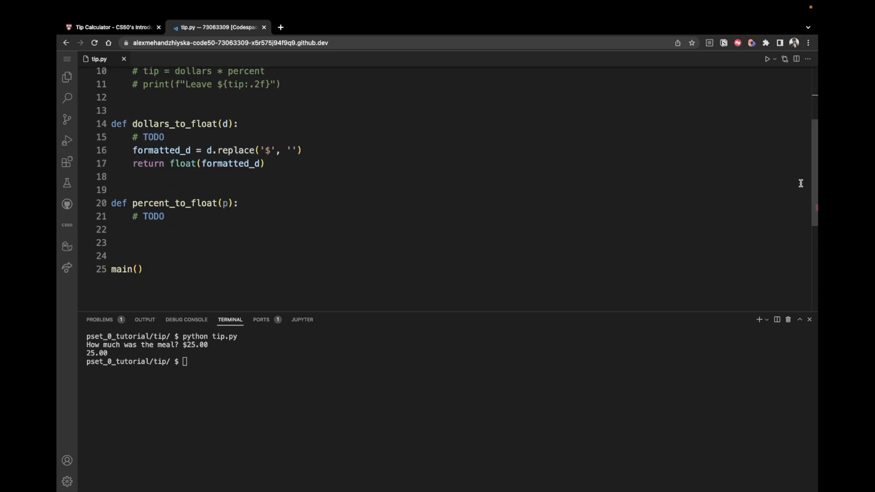
pyautogui.write('fir')
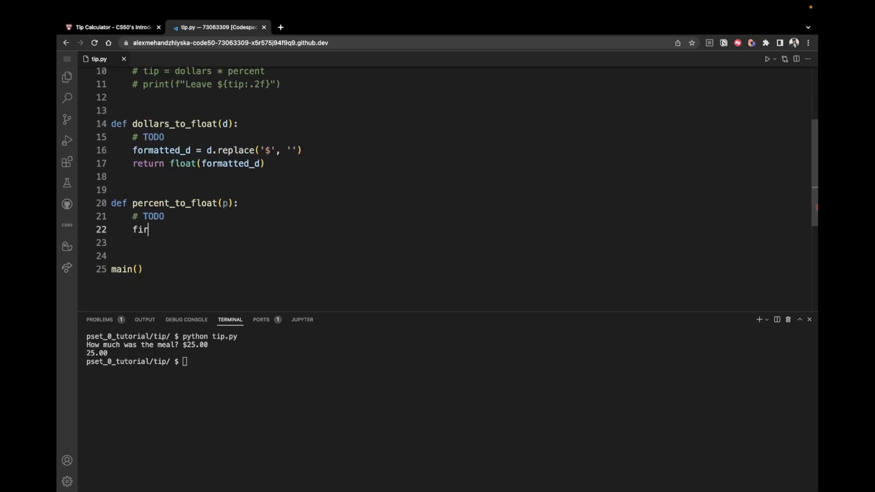
pyautogui.write('ormatted')
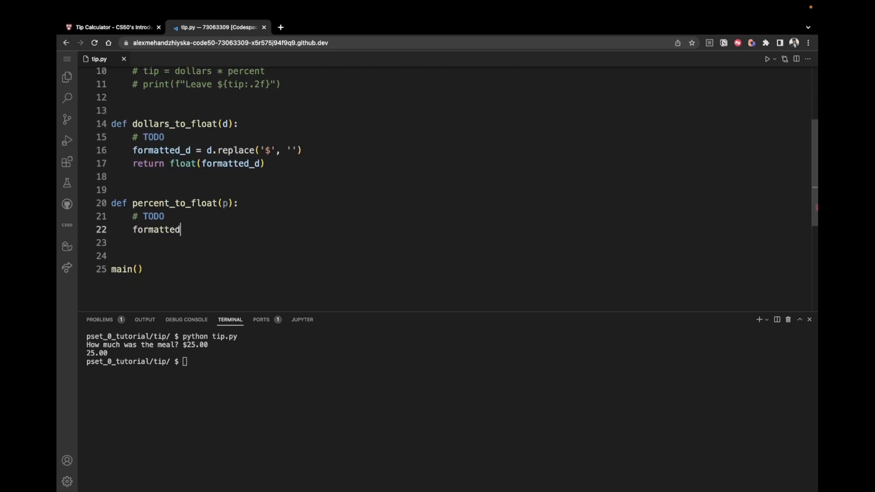
pyautogui.write('_p')
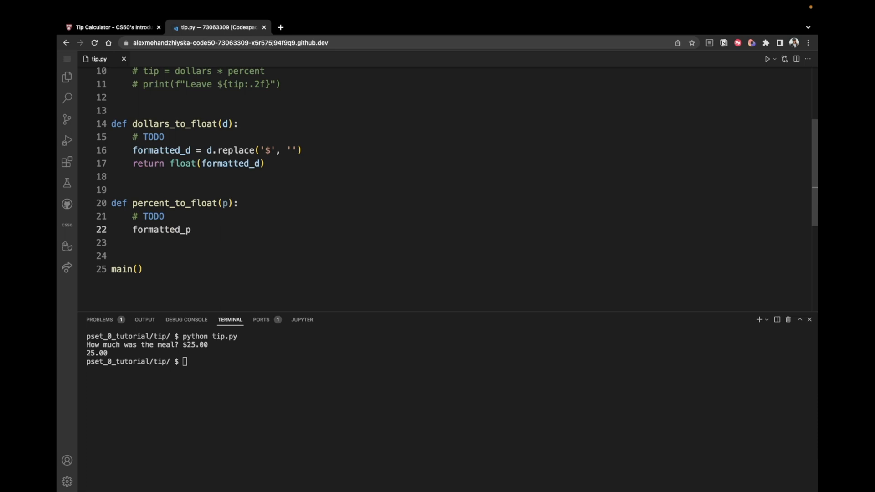
pyautogui.write('=')
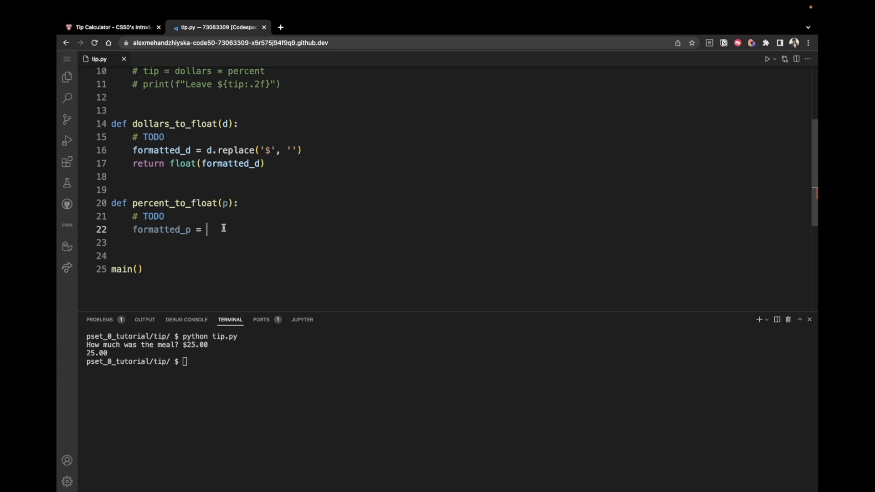
pyautogui.write('p.re')
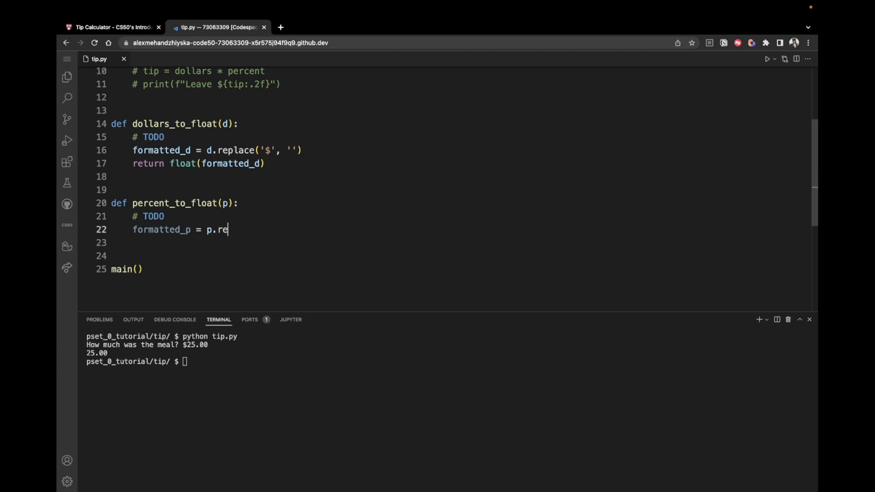
pyautogui.write('place()')
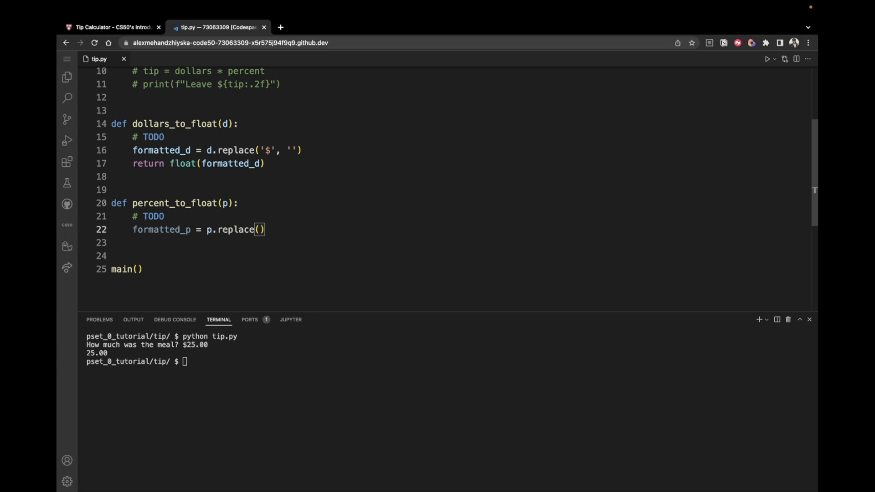
pyautogui.write("'%'")
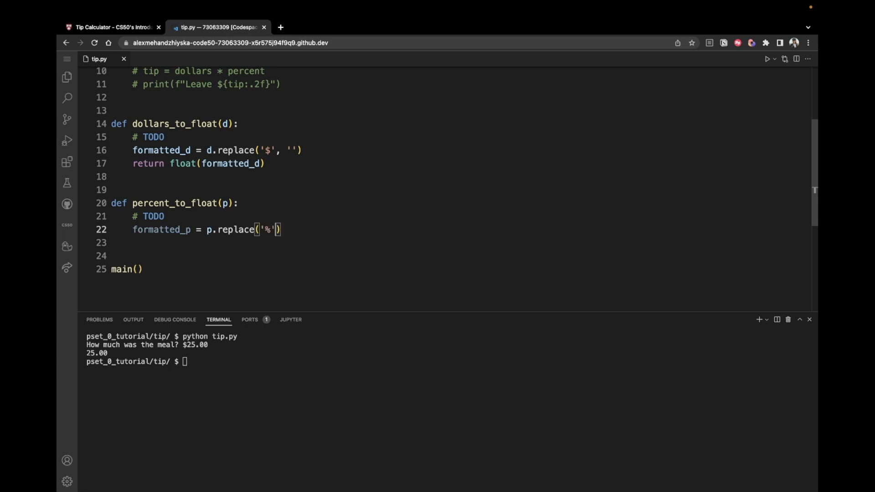
pyautogui.write(", ''")
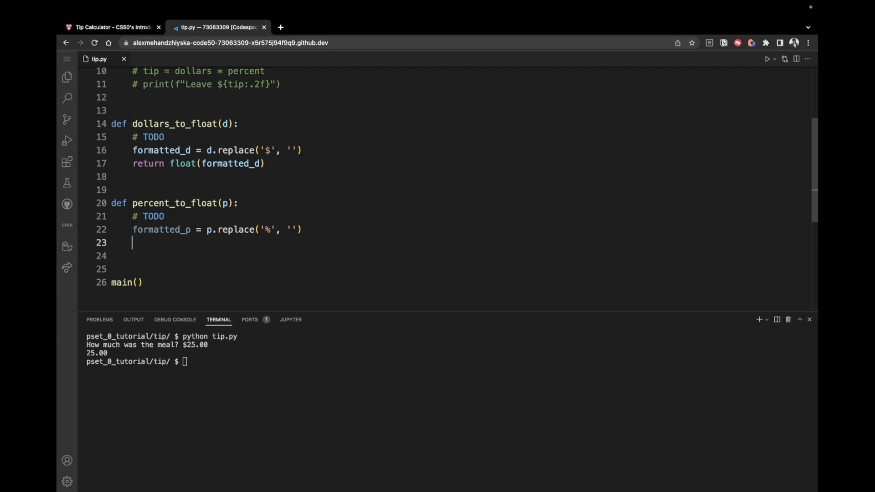
# - Begin a p_as_float = line and add a # 15% example comment in percent_to_float
pyautogui.write('p')
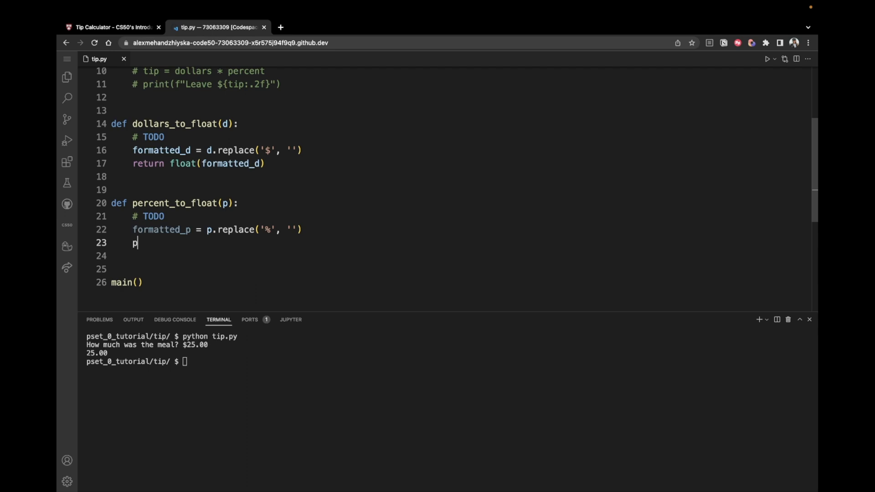
pyautogui.write('_as_float =')
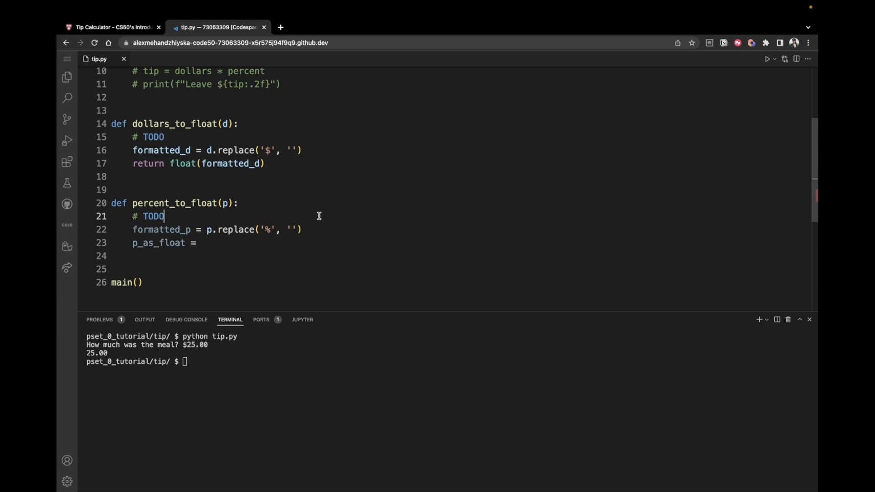
pyautogui.write('# 15%')
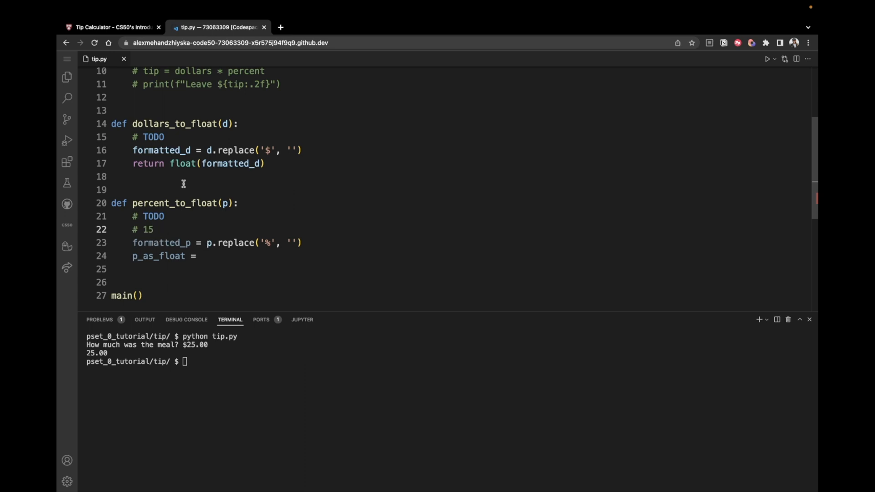
pyautogui.click(111, 27)
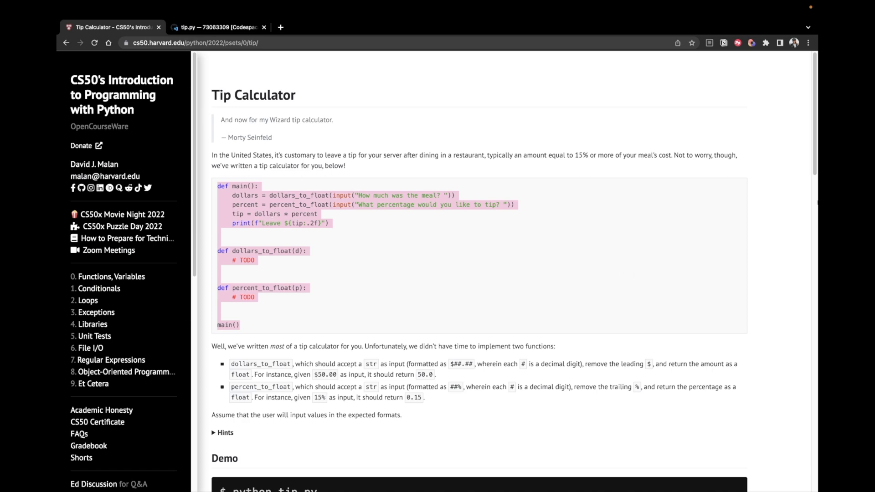
pyautogui.scroll(-3)
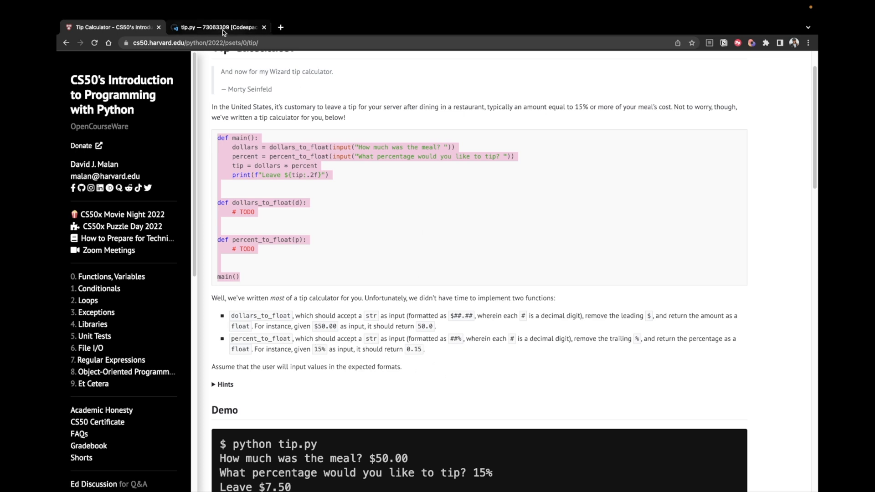
pyautogui.click(218, 27)
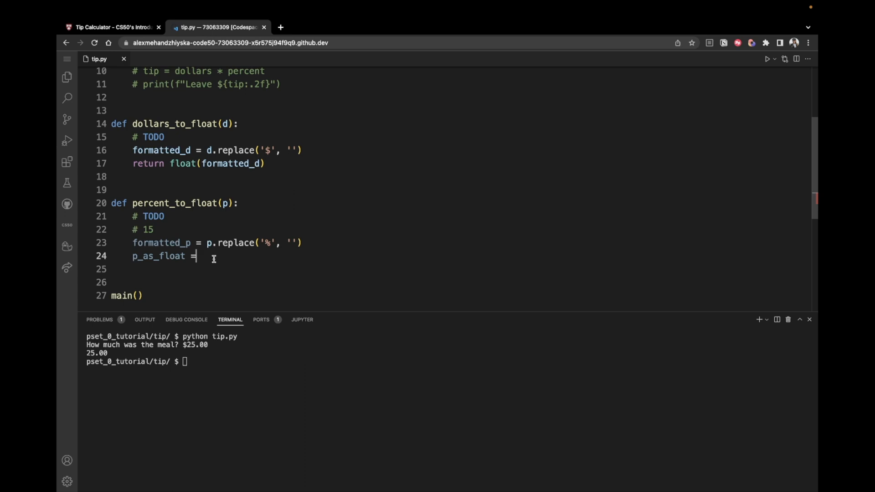
# - Compute p_as_float as float(formatted_p) / 100 inside percent_to_float
pyautogui.write('fl')
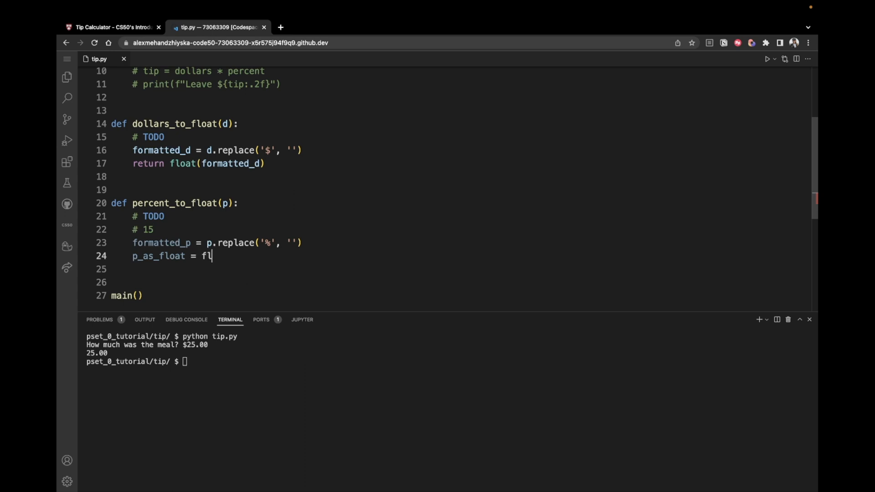
pyautogui.write('oat')
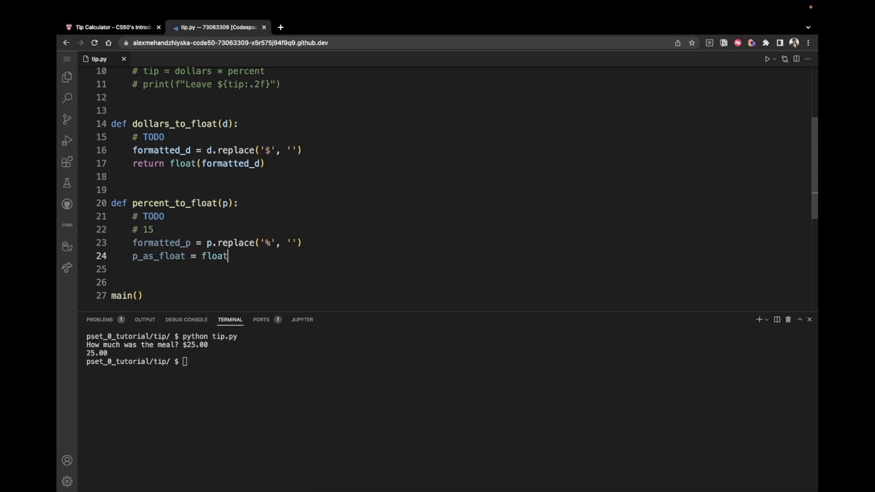
pyautogui.write('(form')
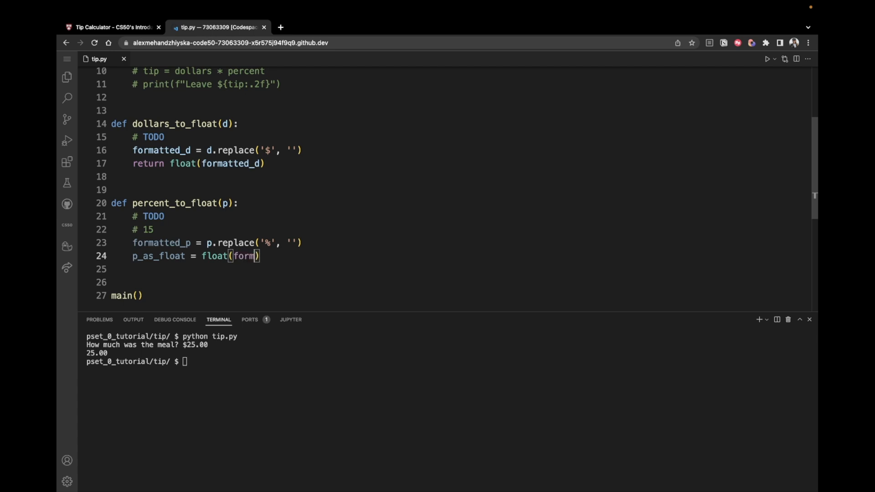
pyautogui.write('atted_p')
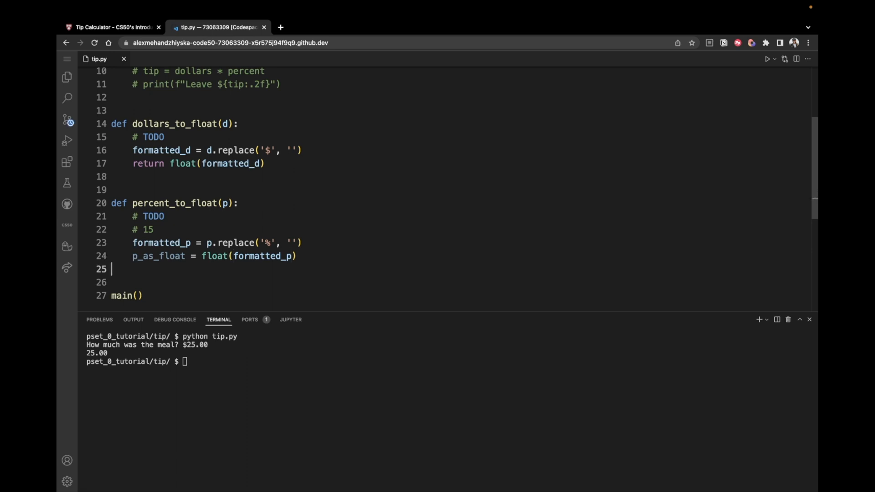
pyautogui.press('Backspace')
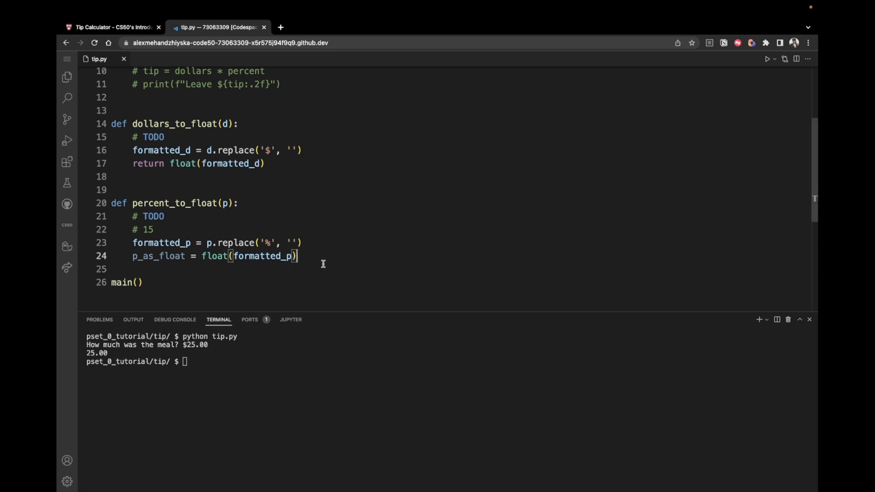
pyautogui.write('/ 100')
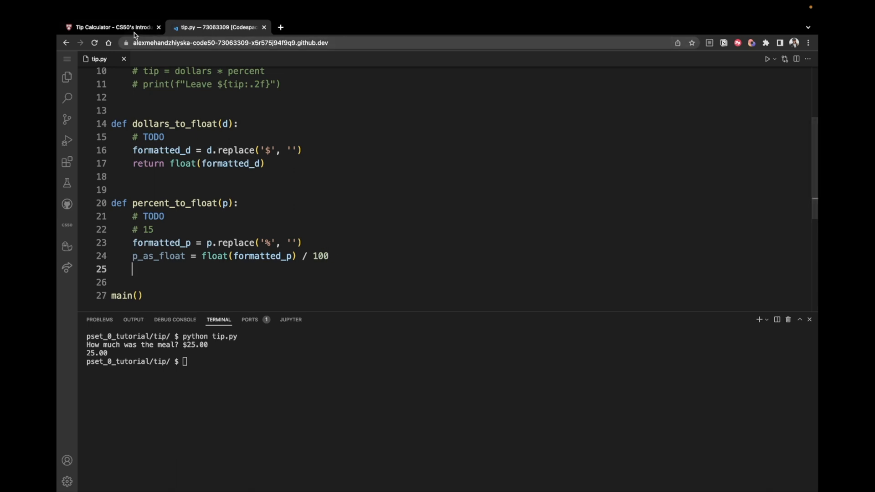
# - Return p_as_float, delete the leftover TODO and example comments, and restore main's tip lines
pyautogui.click(113, 26)
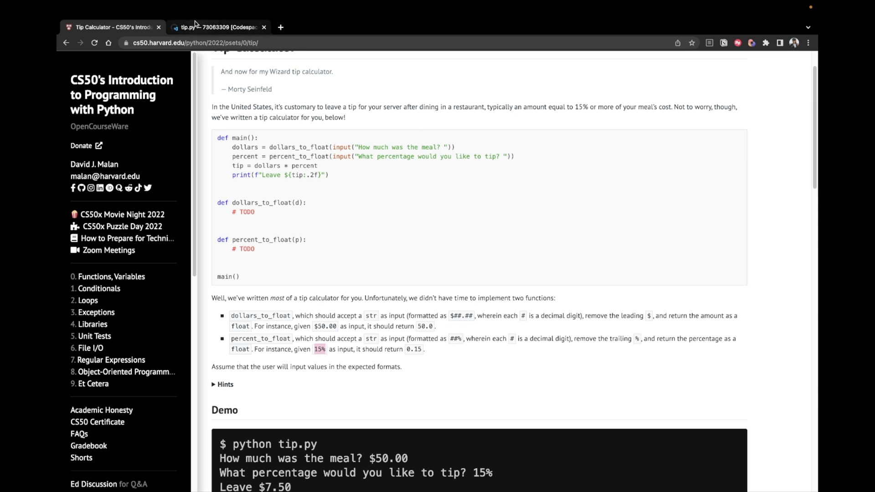
pyautogui.click(218, 27)
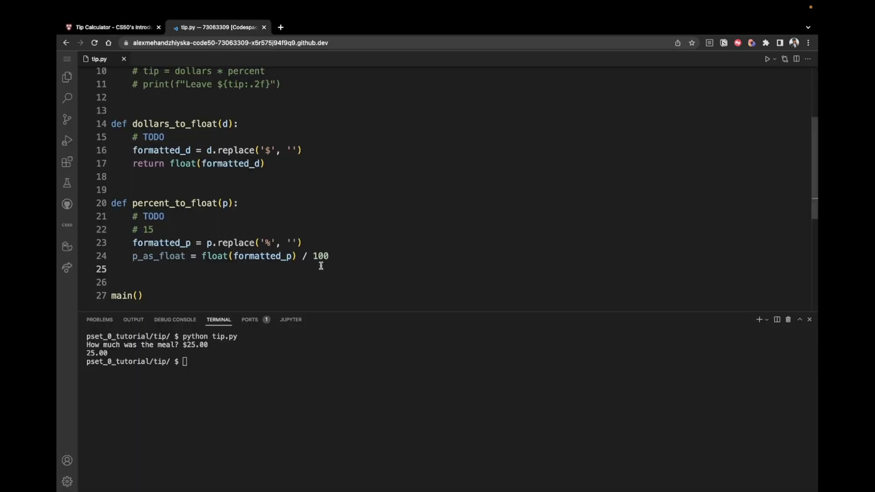
pyautogui.write('reu')
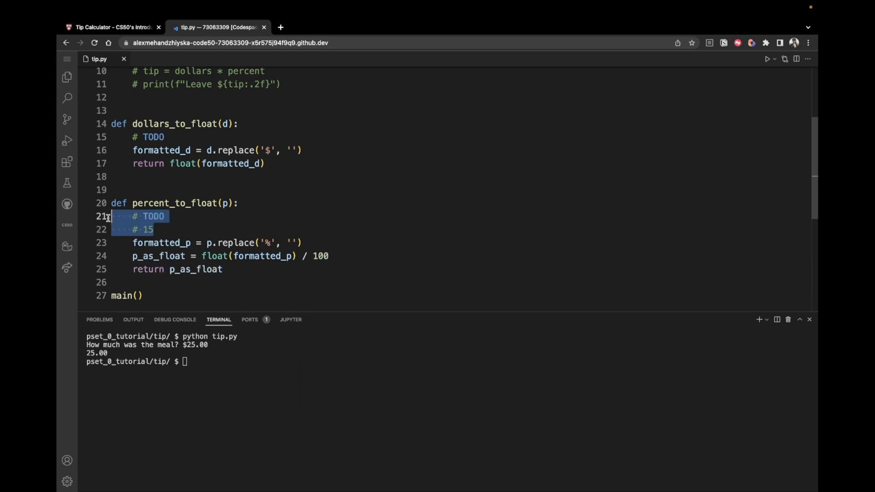
pyautogui.press('Delete')
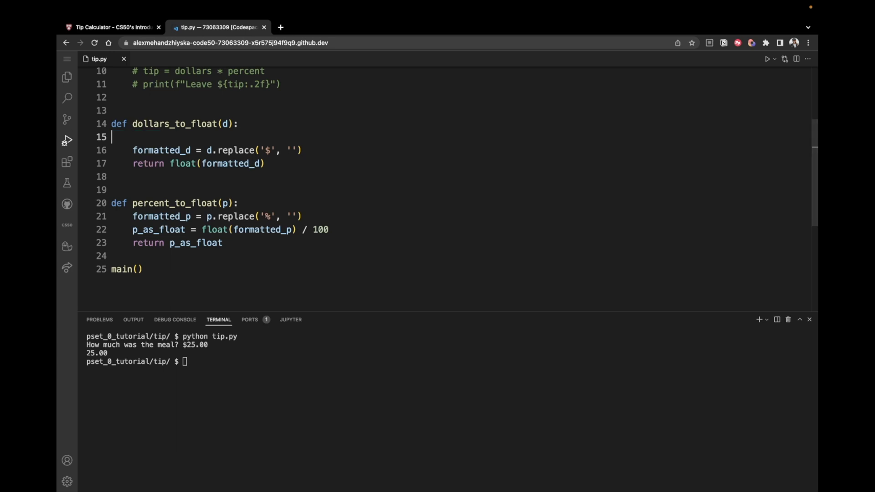
pyautogui.press('Backspace')
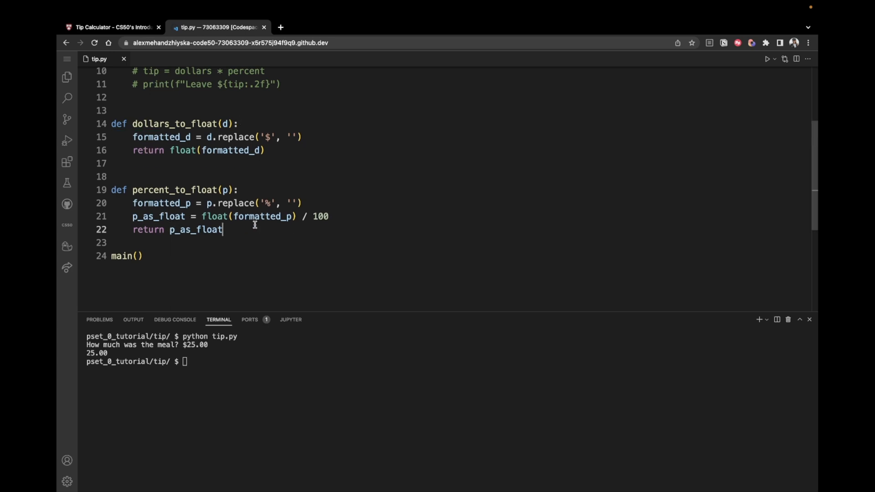
pyautogui.scroll(3)
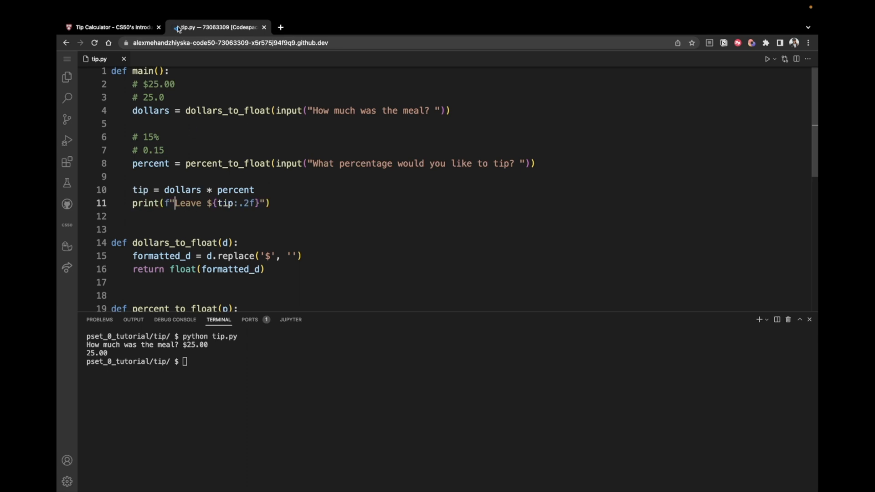
# - Read the How to Test cases on the problem page, noting $50.00, then return to tip.py
pyautogui.click(112, 26)
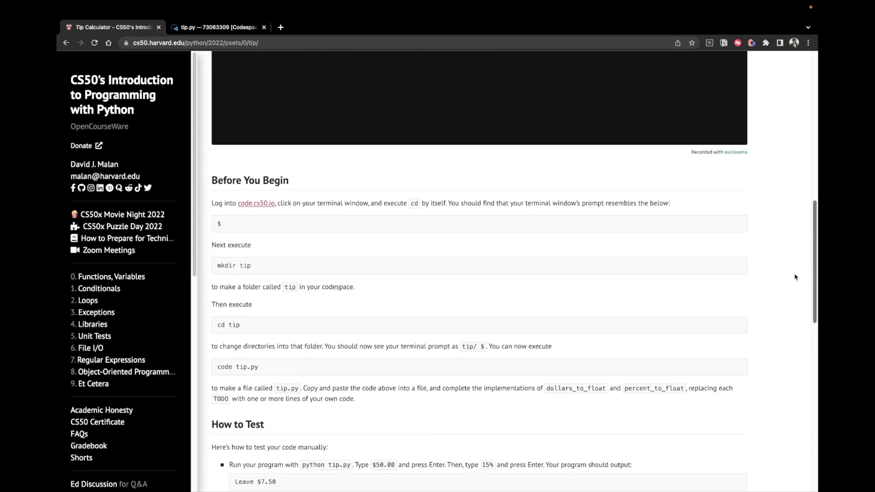
pyautogui.scroll(-3)
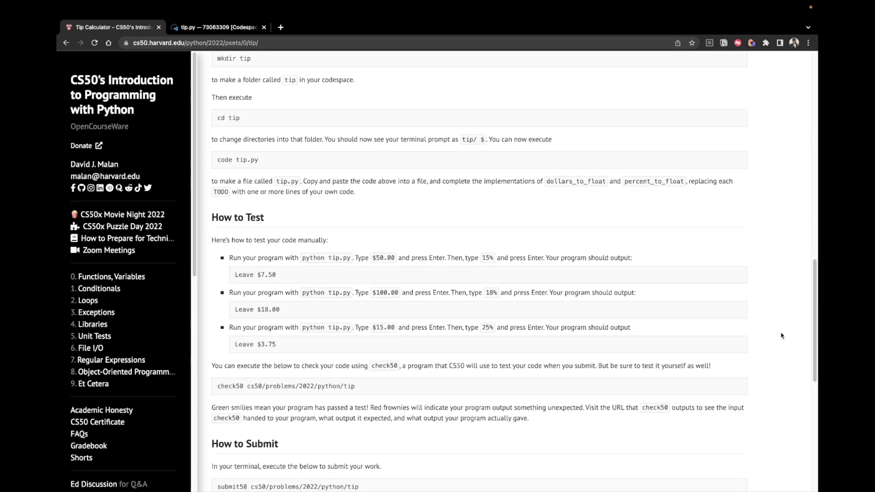
pyautogui.doubleClick(383, 258)
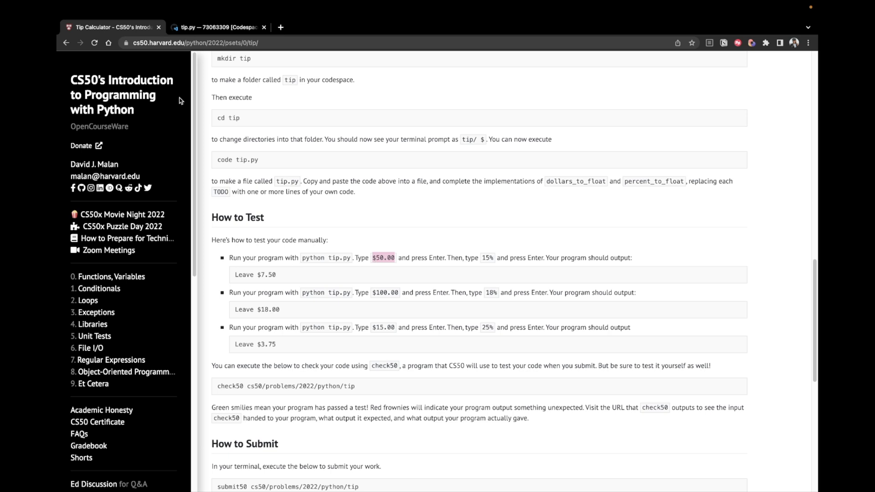
pyautogui.moveTo(218, 26)
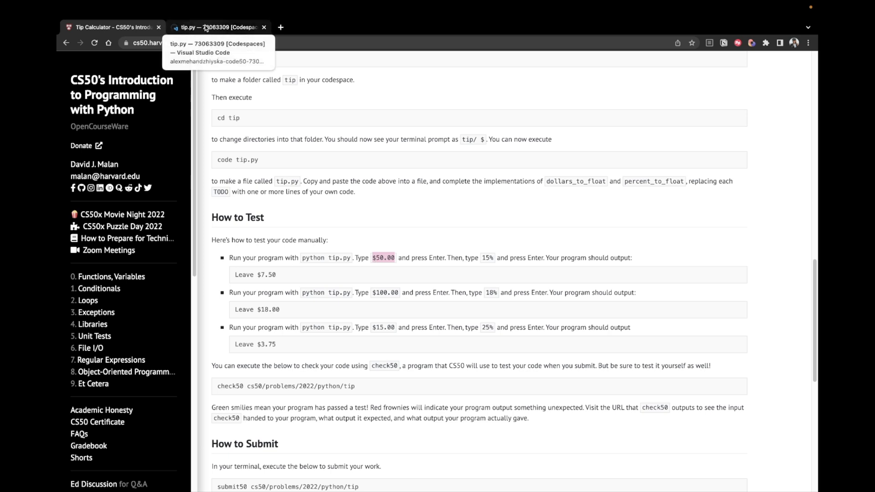
pyautogui.click(217, 26)
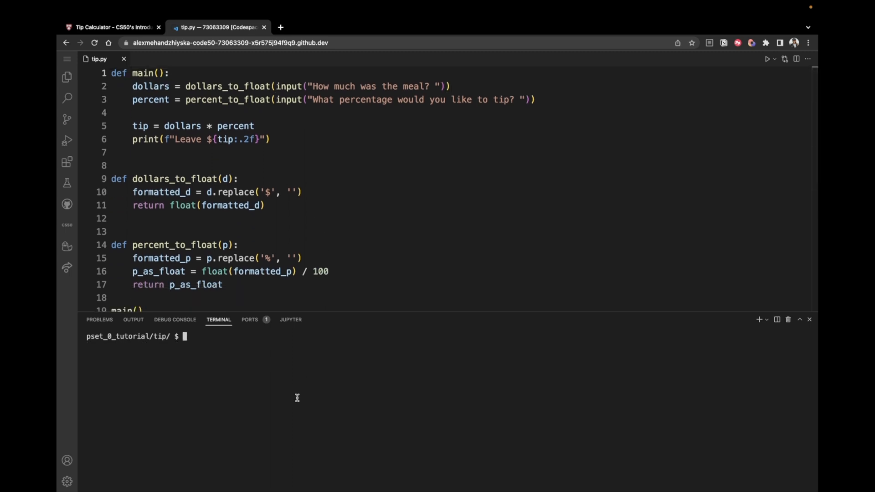
# - Run python tip.py with $50.00 and 15% to get Leave $7.50, then check the next case
pyautogui.write('python ty')
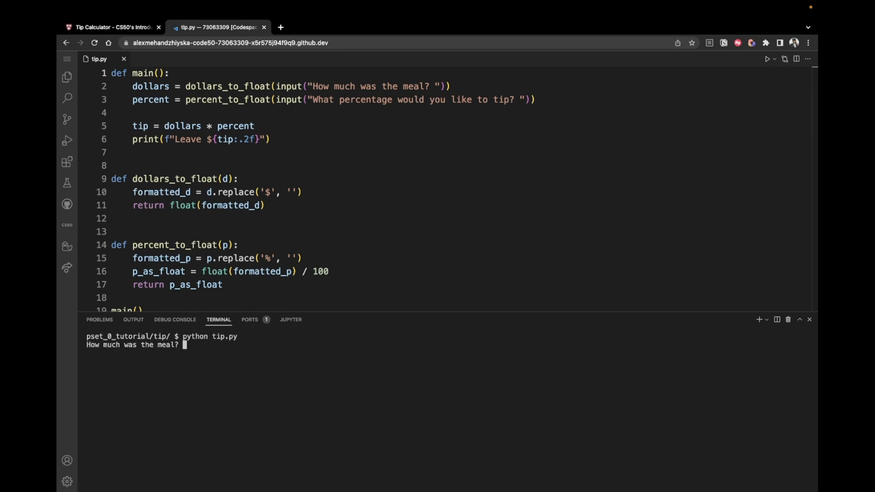
pyautogui.write('$50.00')
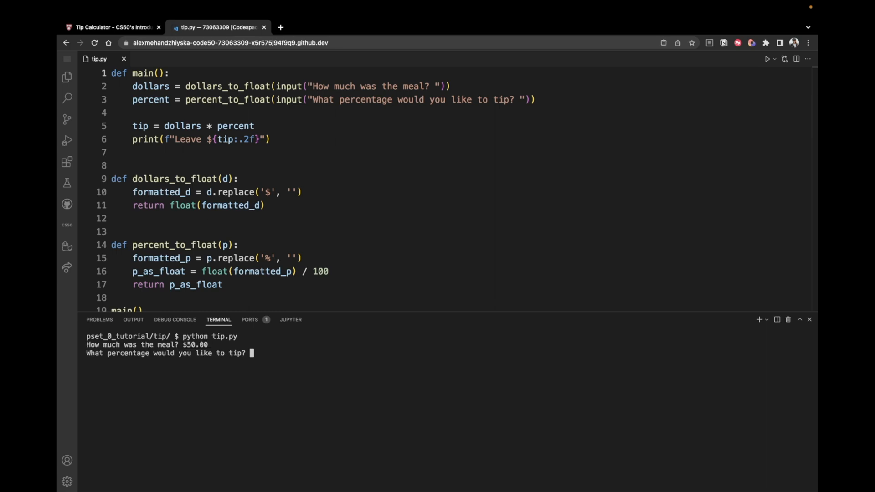
pyautogui.write('15%')
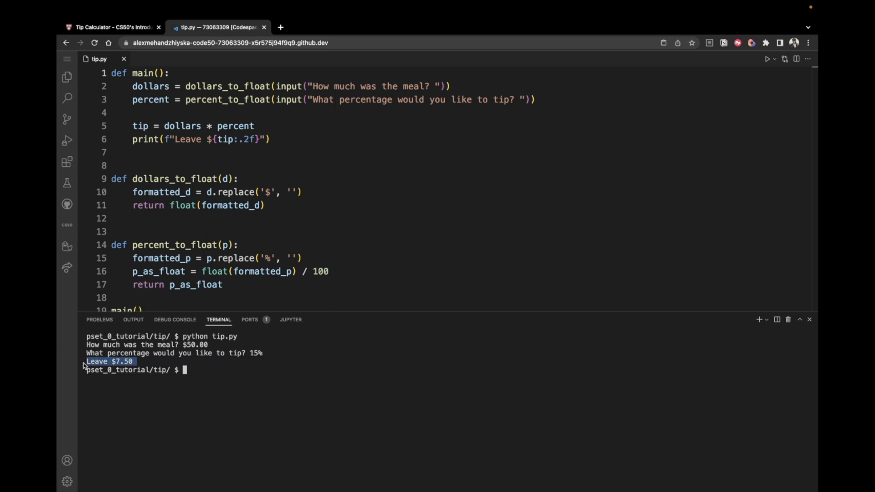
pyautogui.click(111, 27)
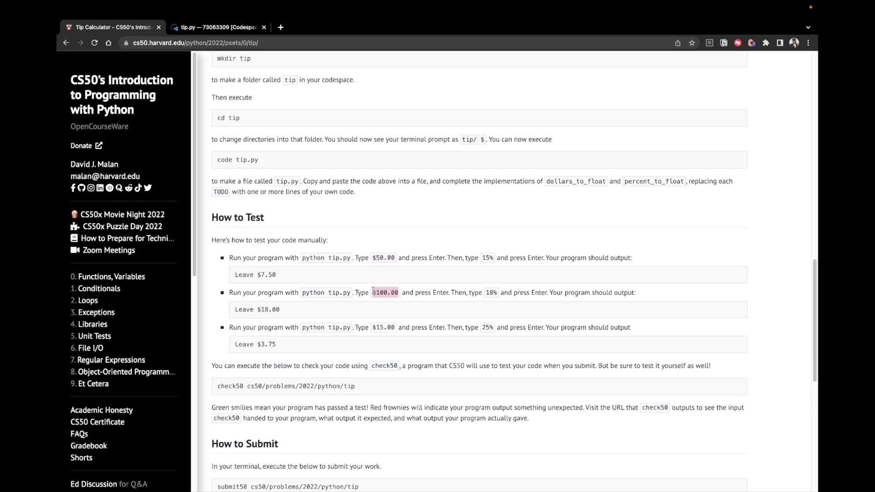
# - Run tip.py again with $100.00 and 18%, confirming Leave $18.00 against the problem page
pyautogui.click(217, 27)
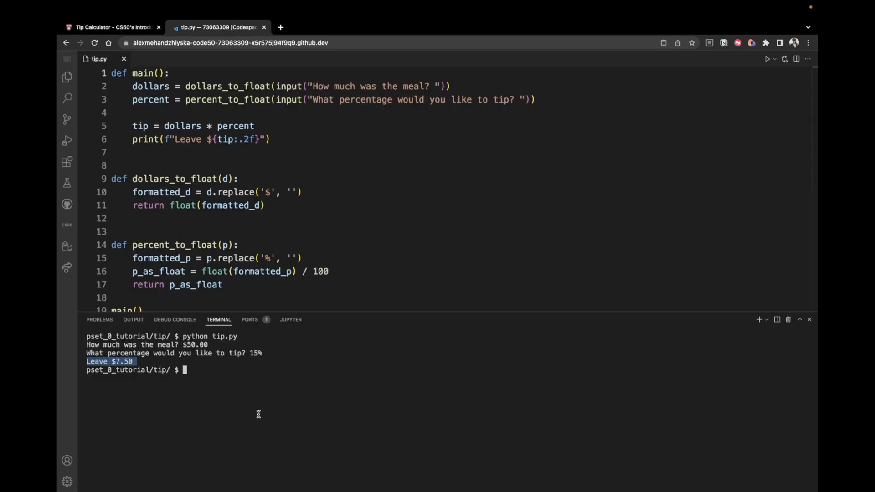
pyautogui.write('$100.00')
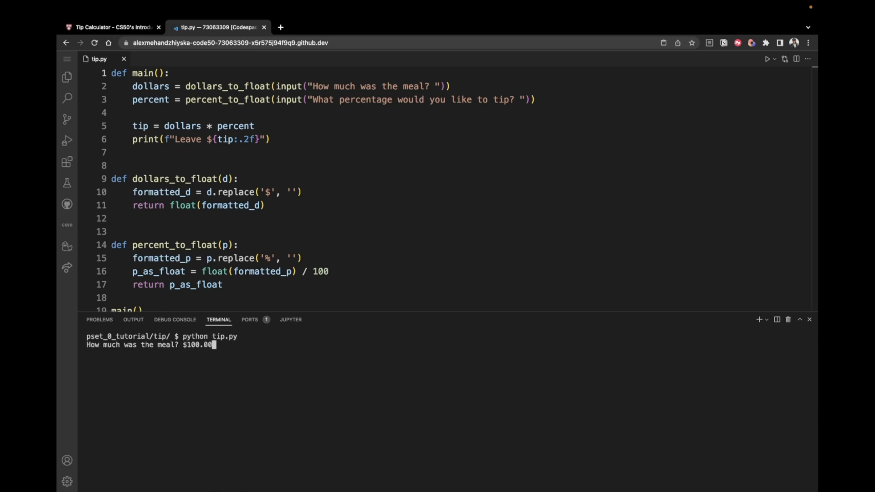
pyautogui.write('18%')
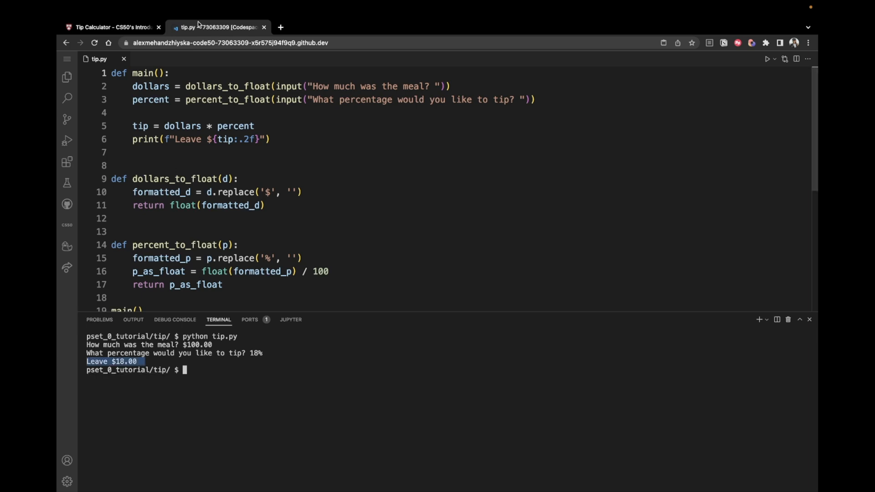
pyautogui.click(111, 27)
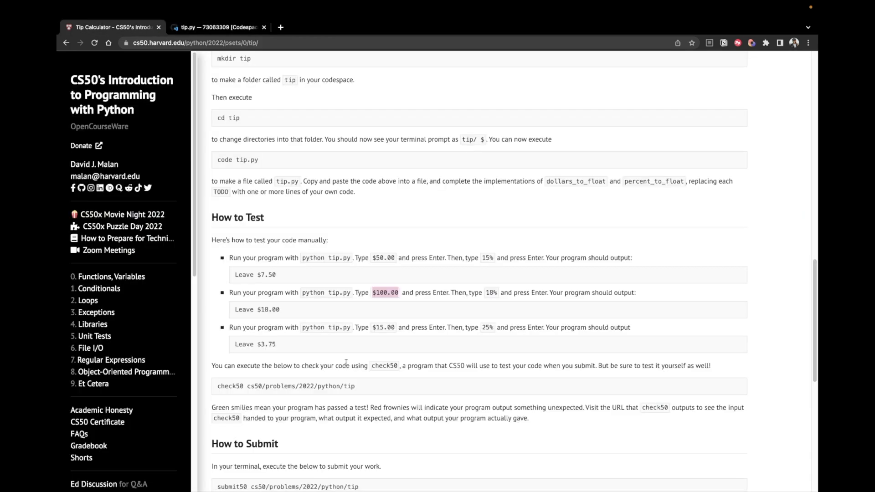
pyautogui.click(218, 26)
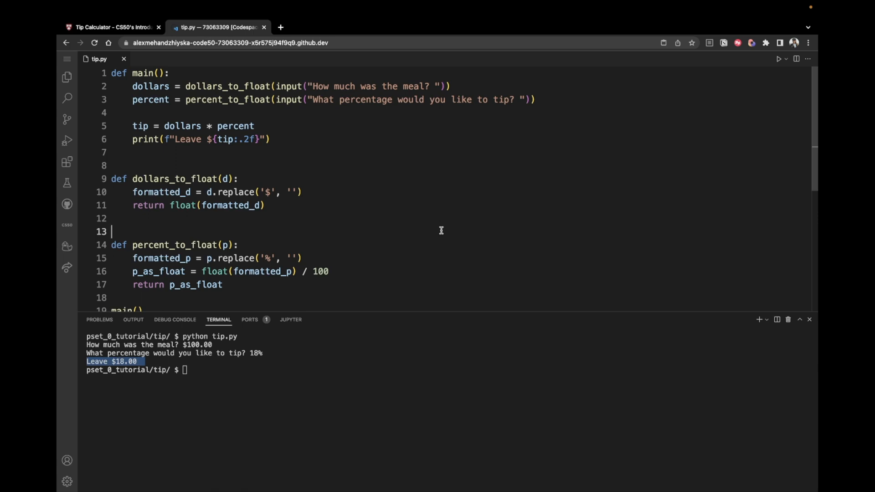
pyautogui.click(113, 26)
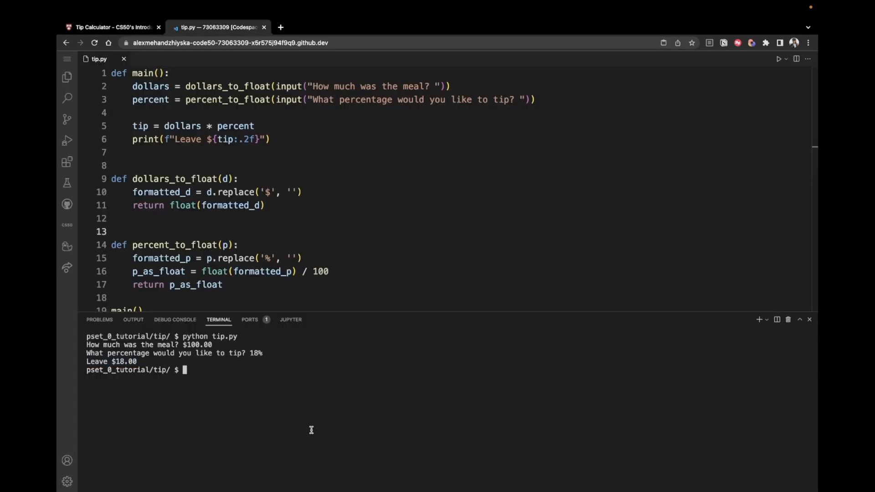
# - Run check50 cs50/problems/2022/python/tip and confirm all tip checks pass
pyautogui.write('check50 cs50/problems/2022/python/tip')
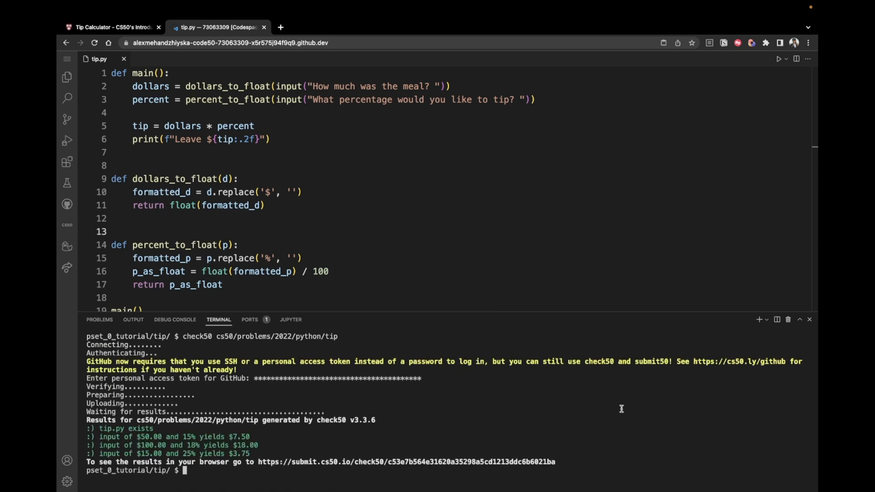
pyautogui.click(111, 27)
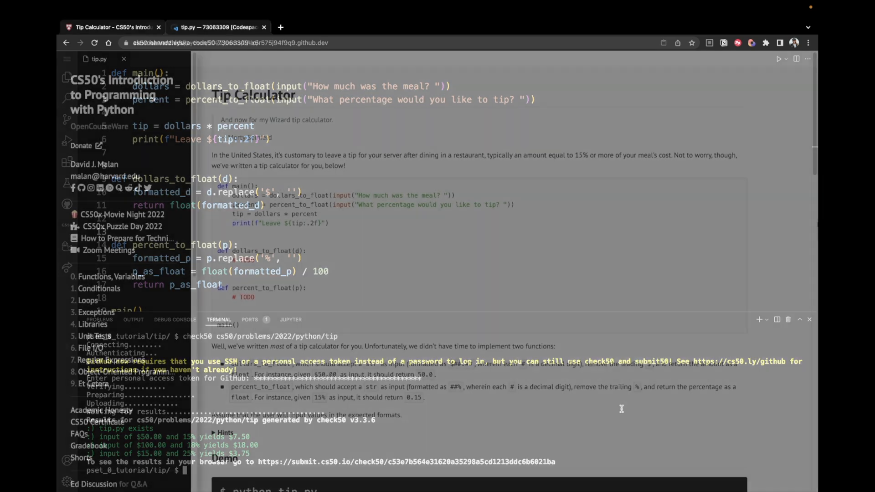